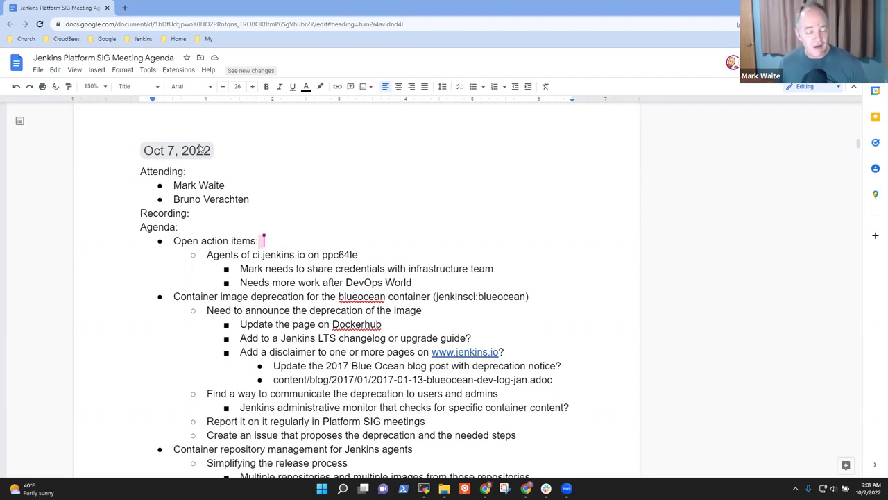
Step: Add a 'Progress to report' sub-point under Container repository management for Jenkins agents
left_click(201, 240)
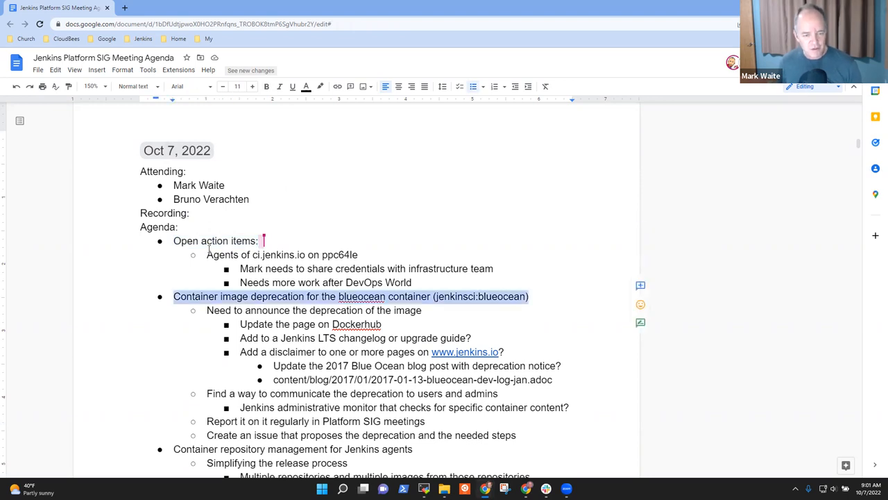
scroll("down", 3)
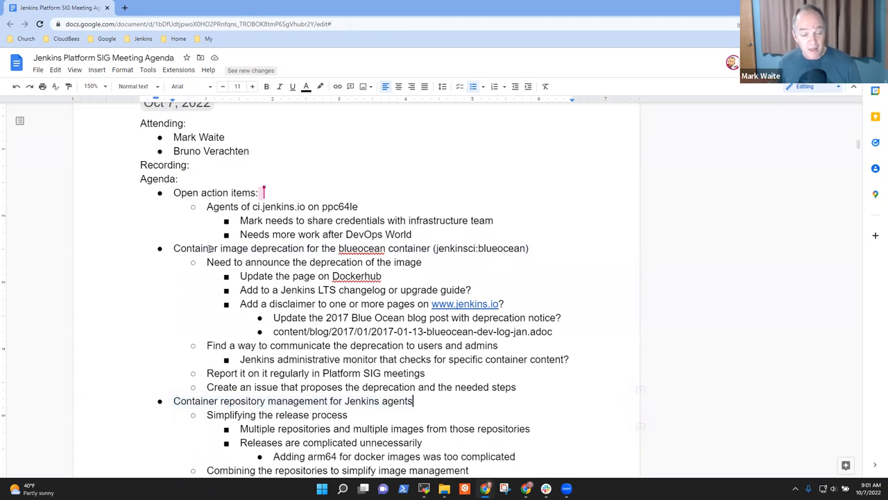
key("Enter")
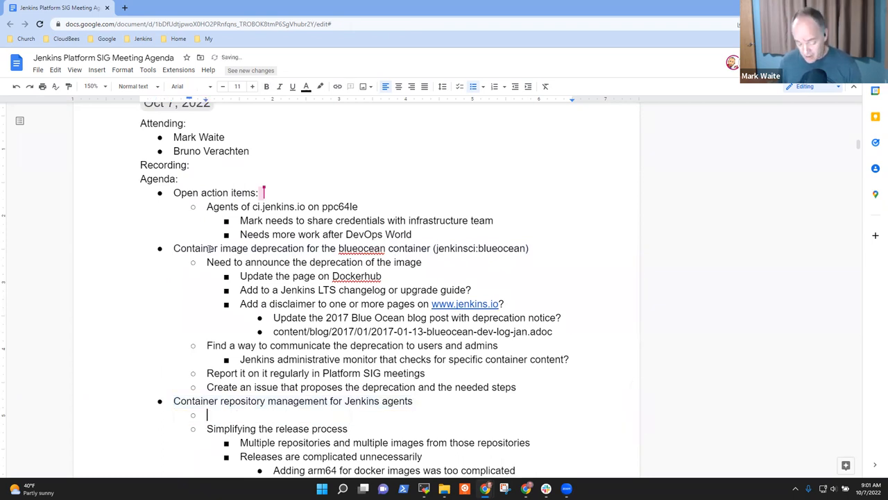
type("Progress to report")
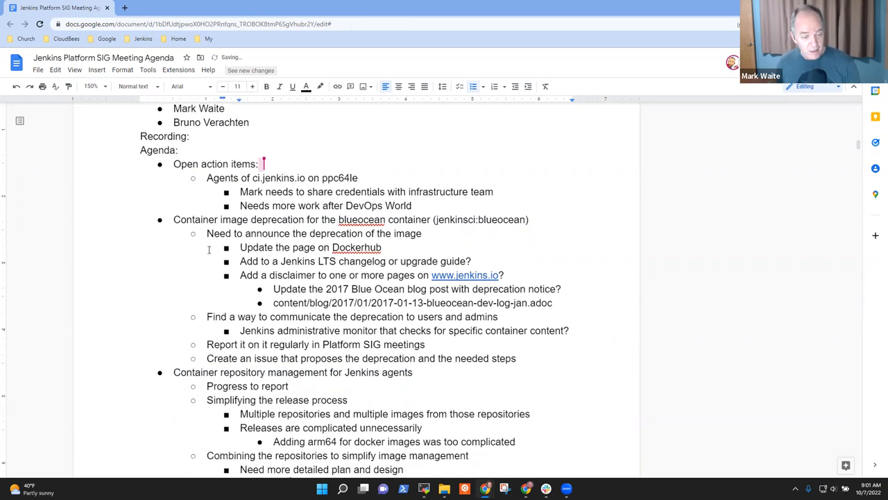
scroll("down", 3)
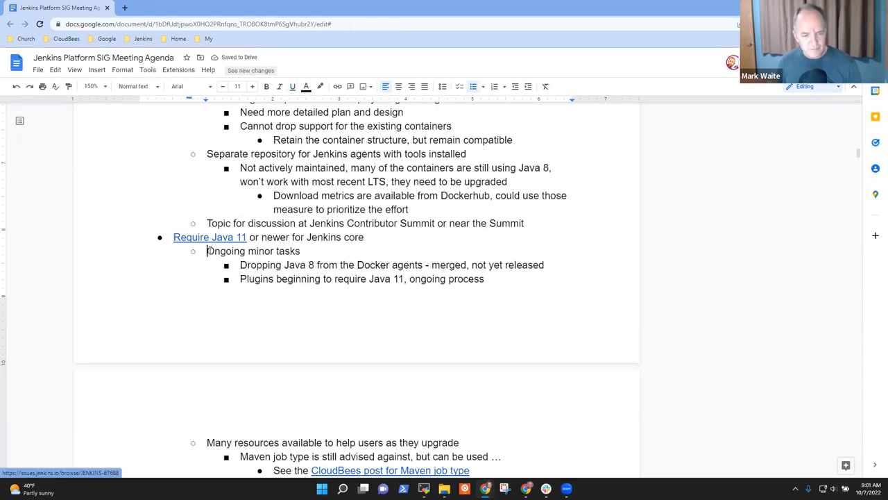
scroll("down", 3)
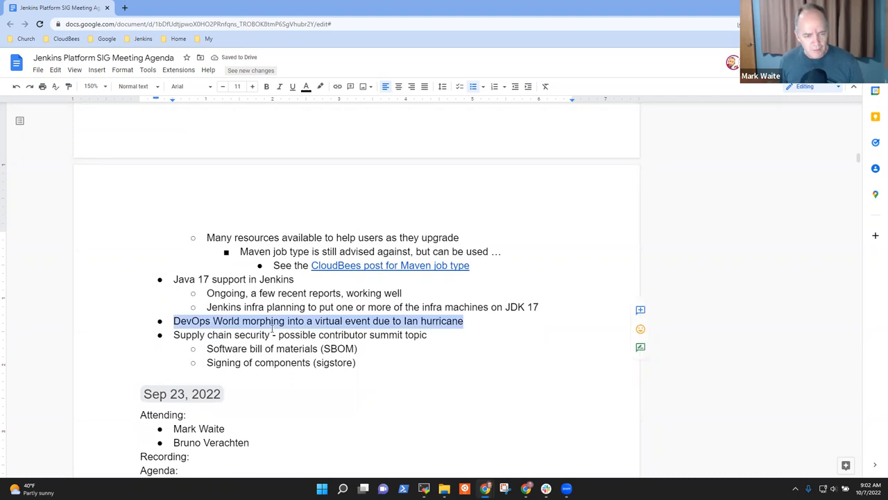
Step: Replace the DevOps World hurricane bullet with 'Contributor Summit remix / rework'
left_click(175, 334)
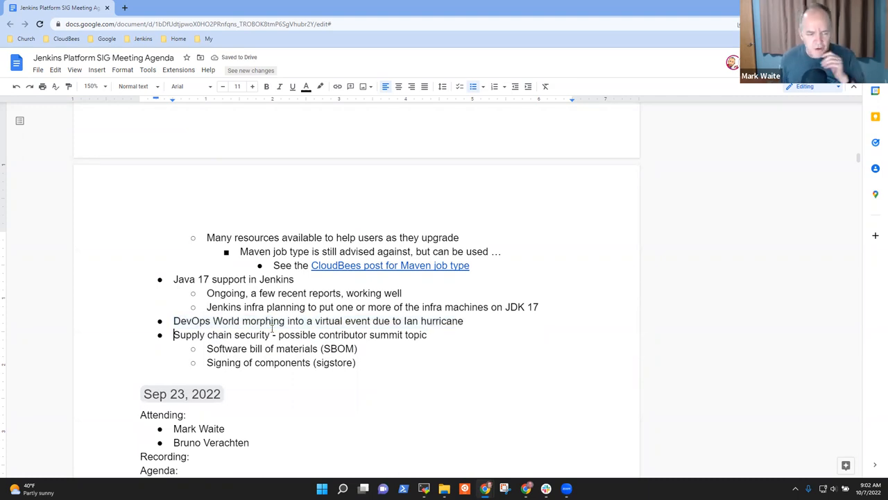
left_click(463, 321)
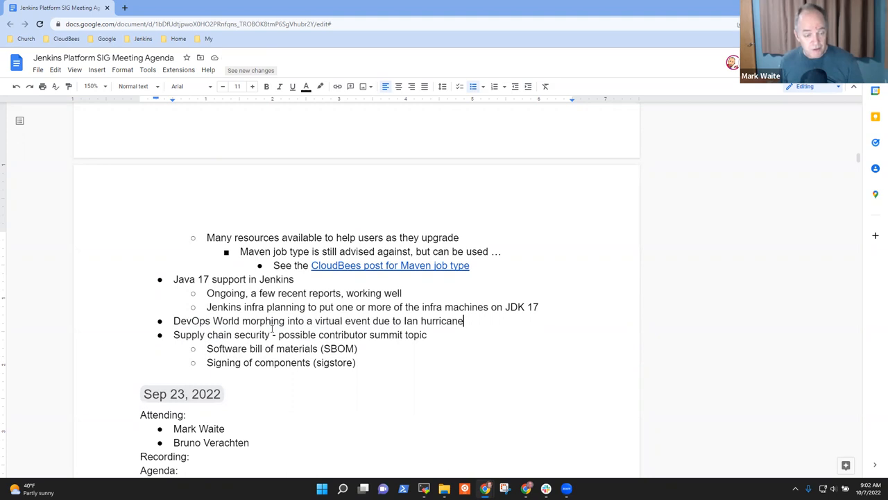
type("Contributor Summit")
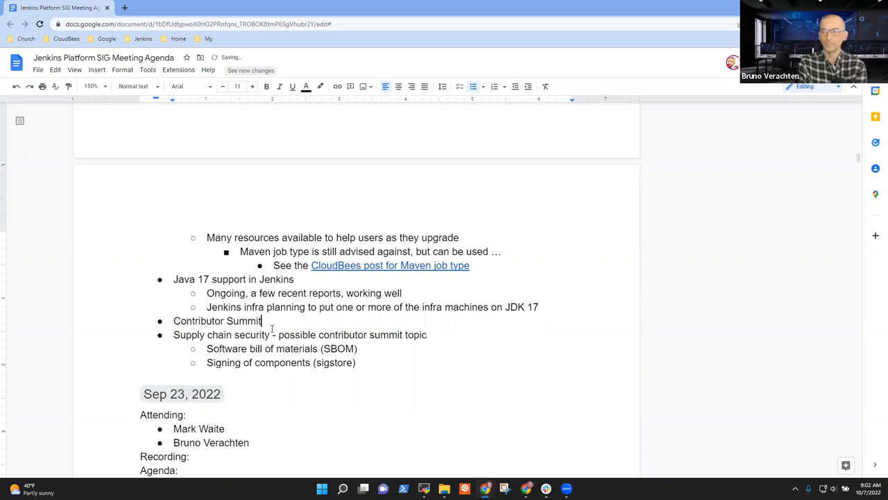
type("remix")
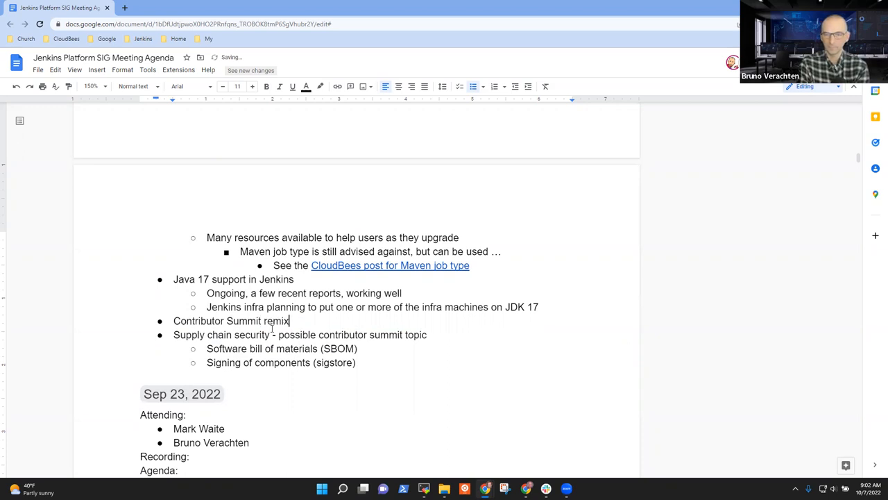
type("/ r")
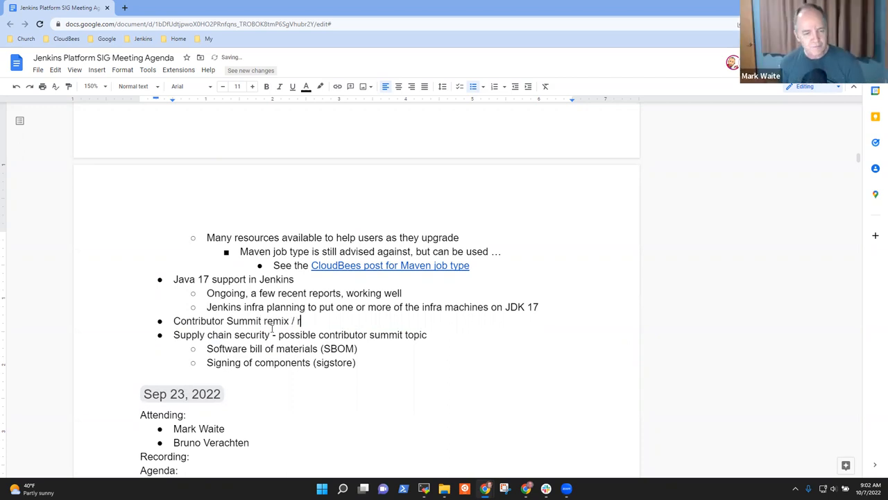
type("ework")
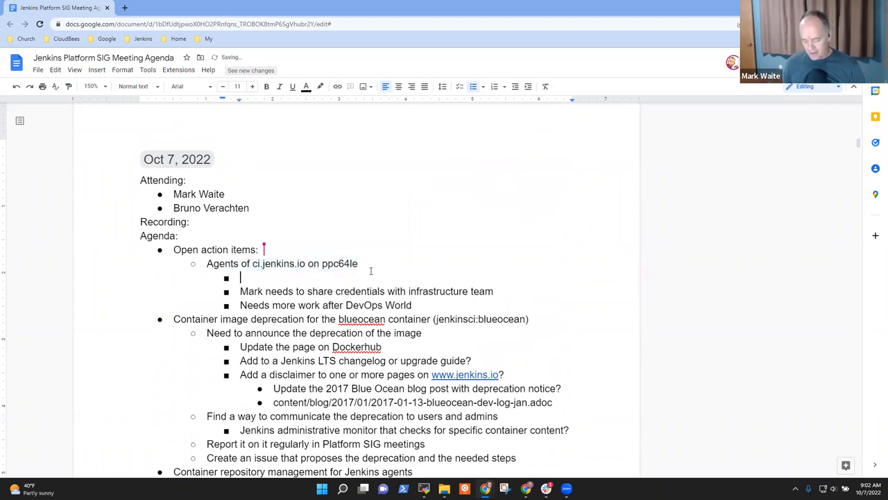
Step: Note under ppc64le agents that loaner computers are gone and IBM suspended the loaner machines
type("Loaner")
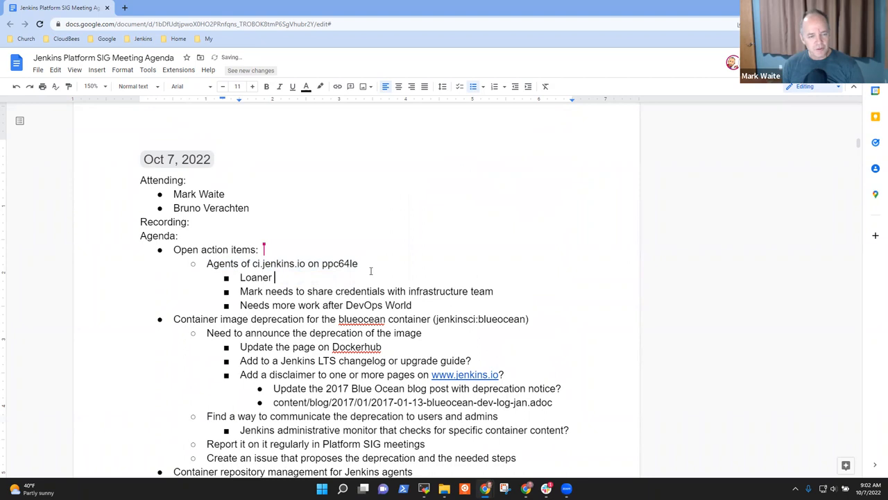
type("computers for ppc64le are")
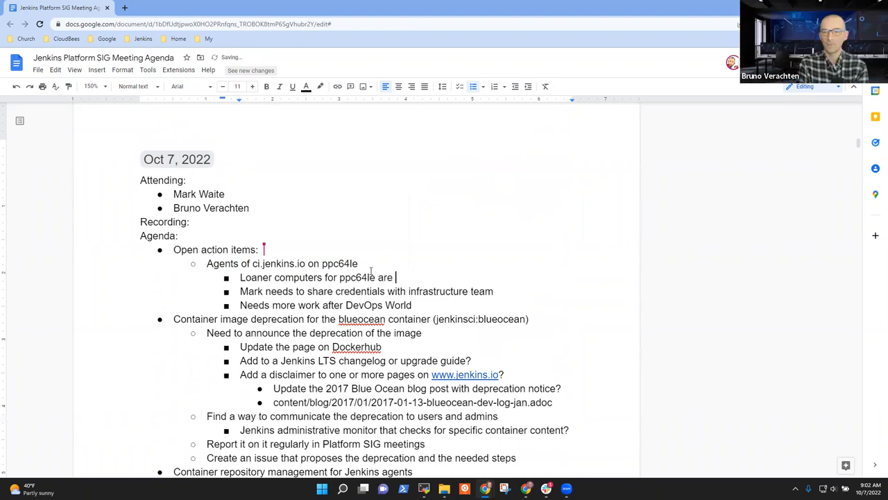
type("gone")
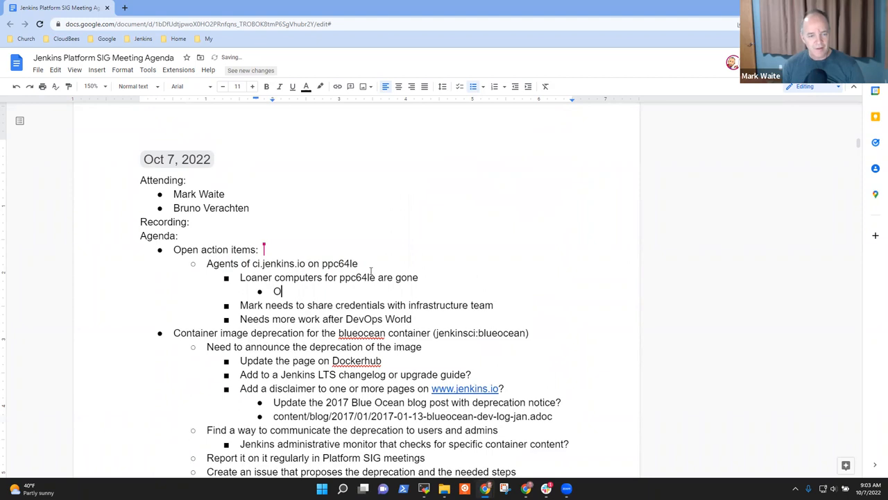
type("IBM suspended the")
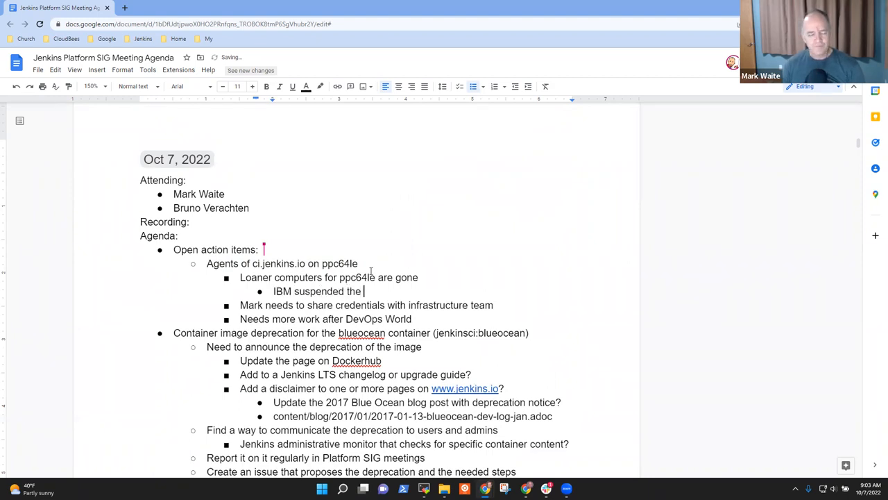
type("loane")
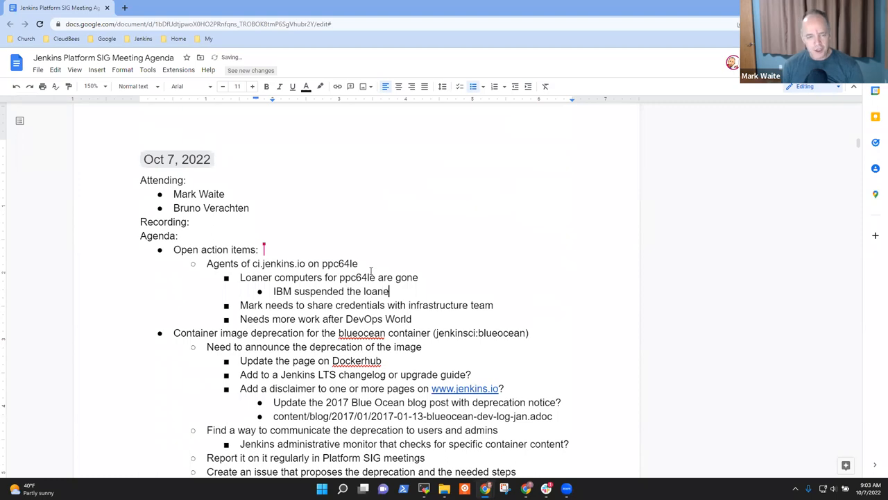
type("r machine program")
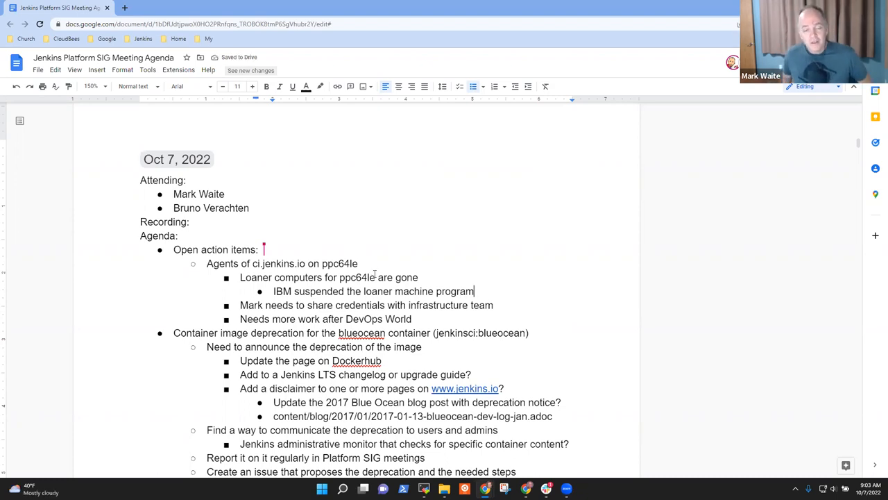
Step: Add an action item to drop ppc64le from infra and docs
key("enter")
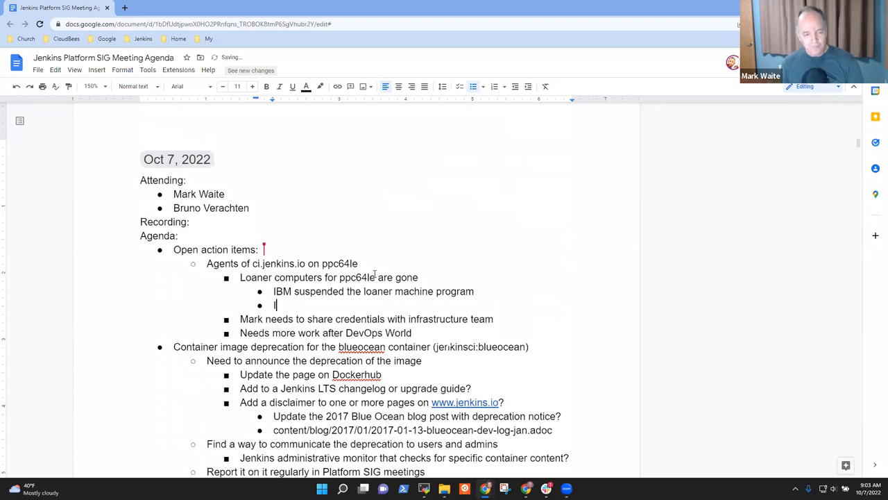
type("A")
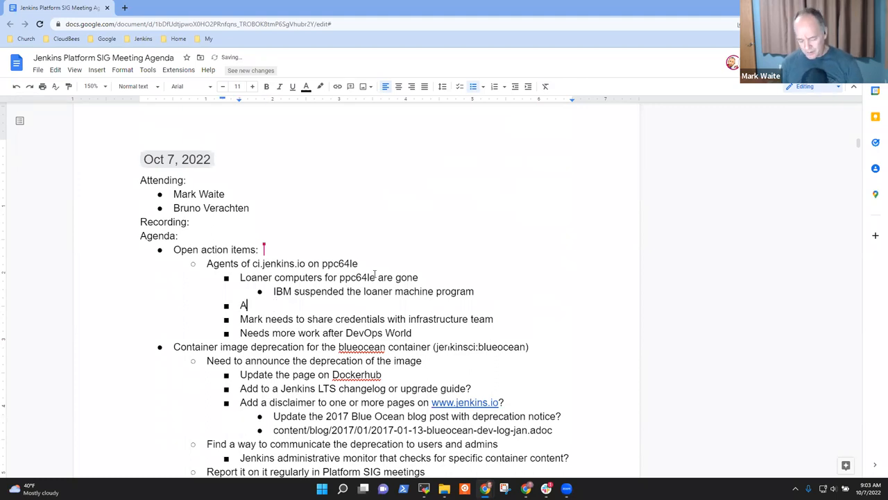
type("ction item - drop all mention of ppc64le in our")
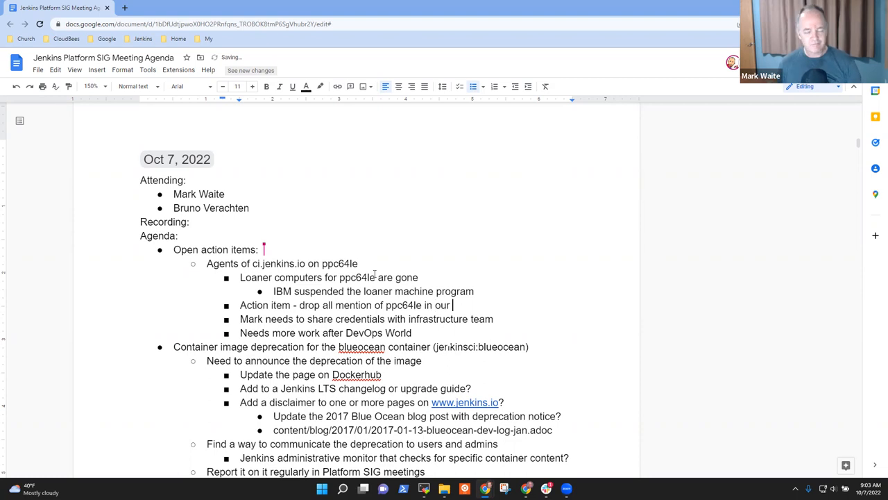
type("infra and")
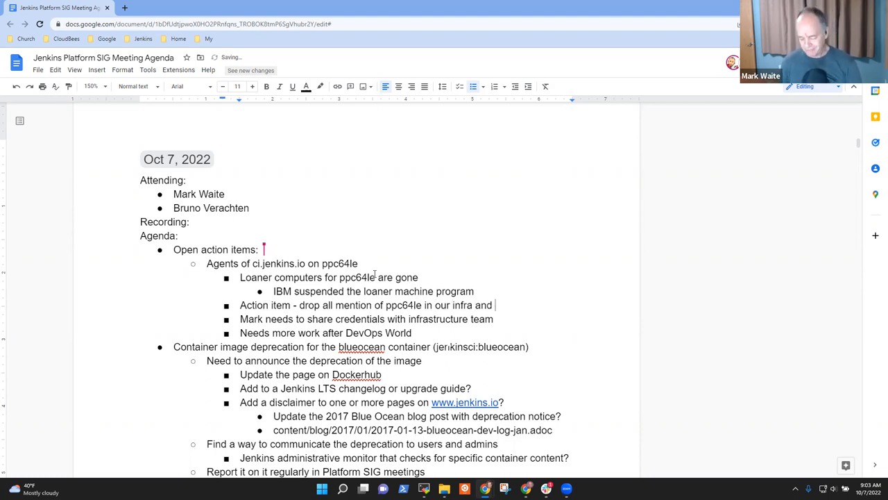
type("docs")
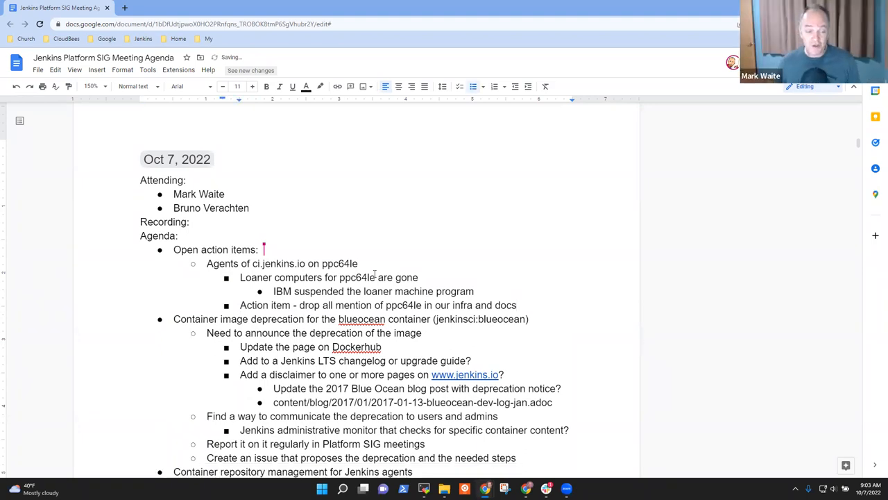
Step: Add a sub-note that Platformlabeler has already dropped support
key("Enter")
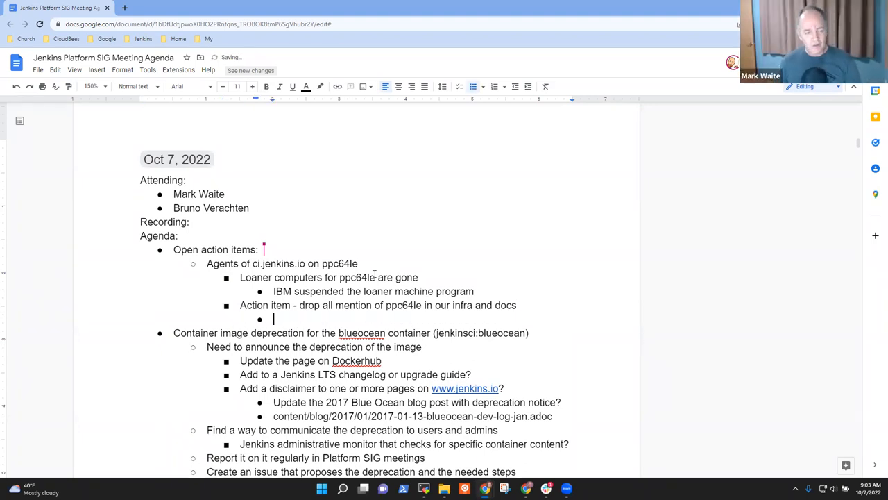
type("Platform")
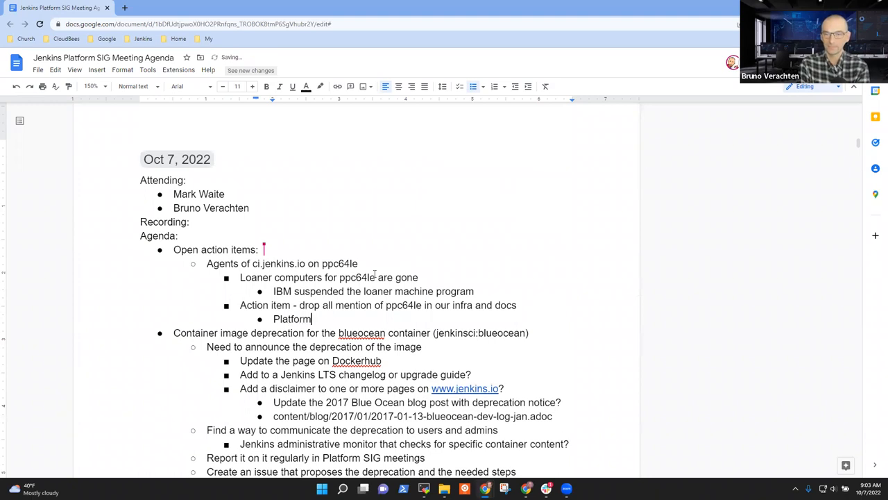
type("labeler has")
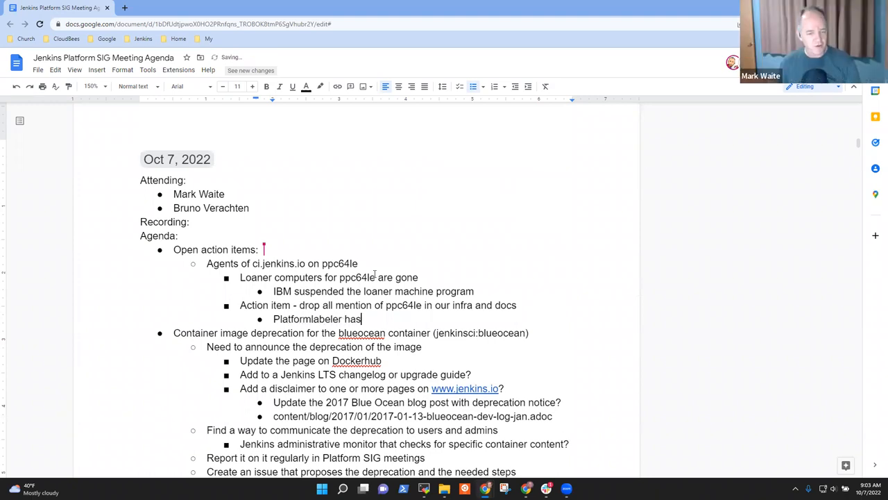
type("already dropped su")
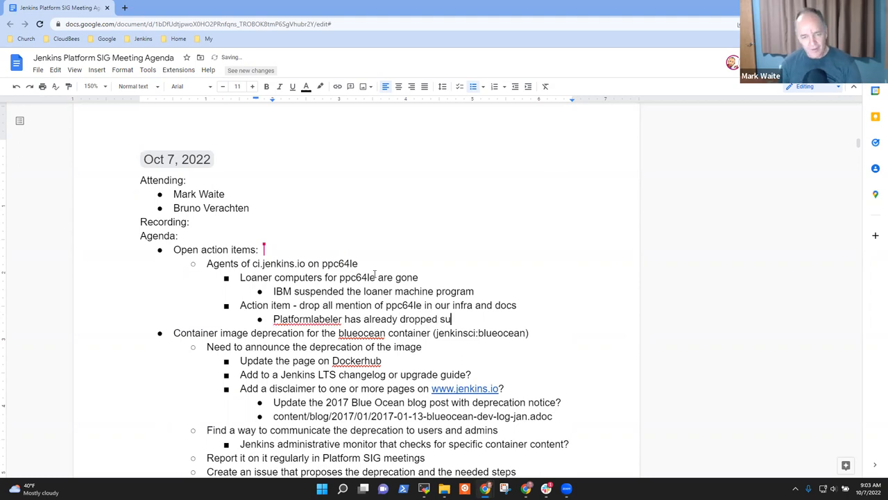
type("pport")
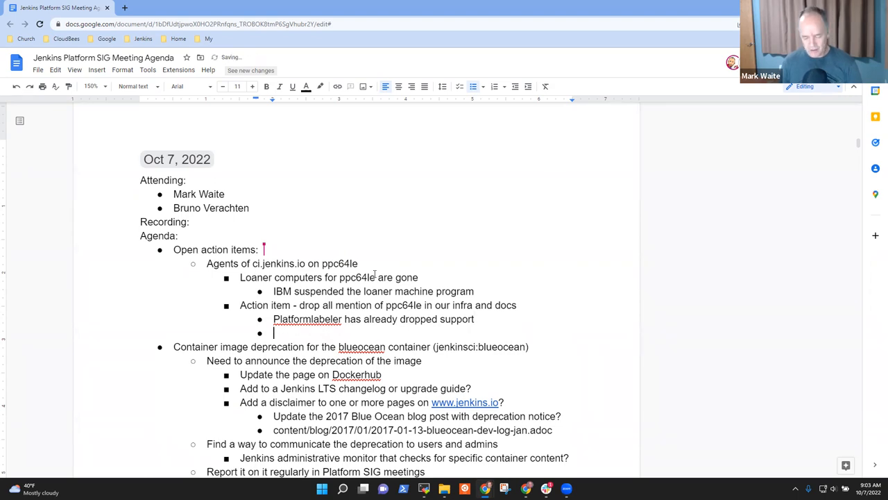
Step: Note that tasks are needed for ci.jenkins.io (Mark creates) and mark the ppc64le agents '- disable them'
type("Need tas")
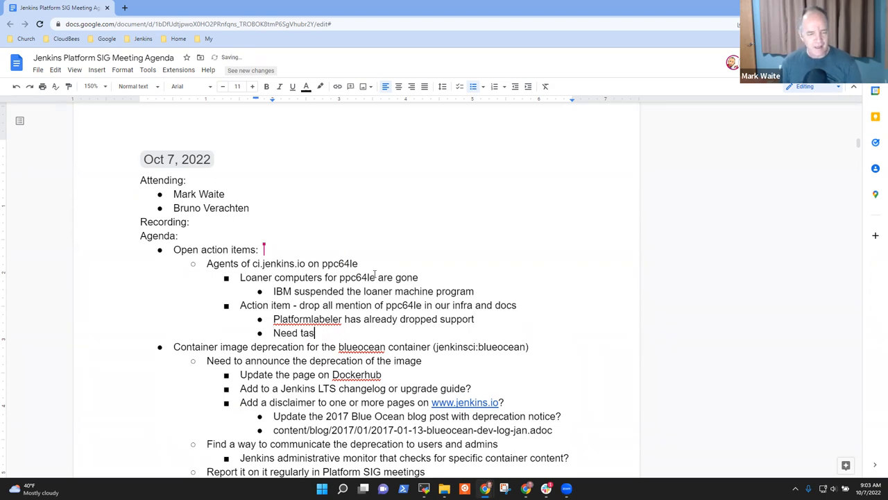
type("ks for ci.jen")
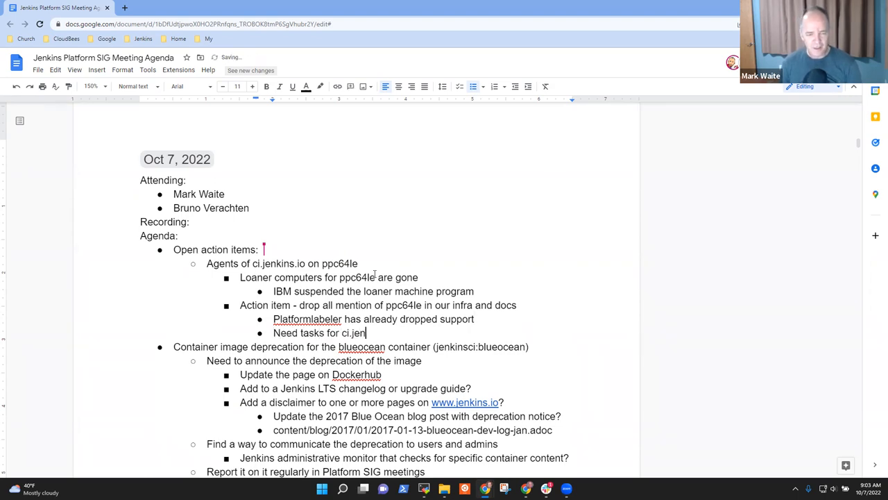
type("kins.io and more")
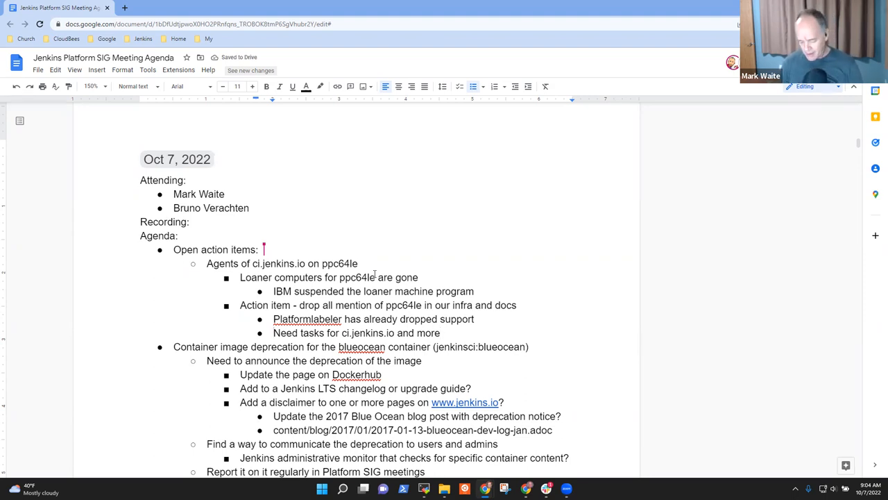
type("Mark create")
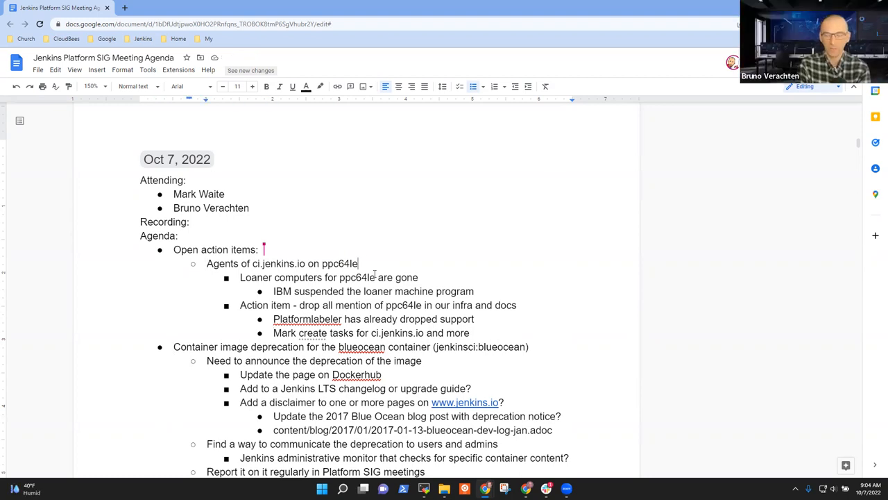
type("- disa")
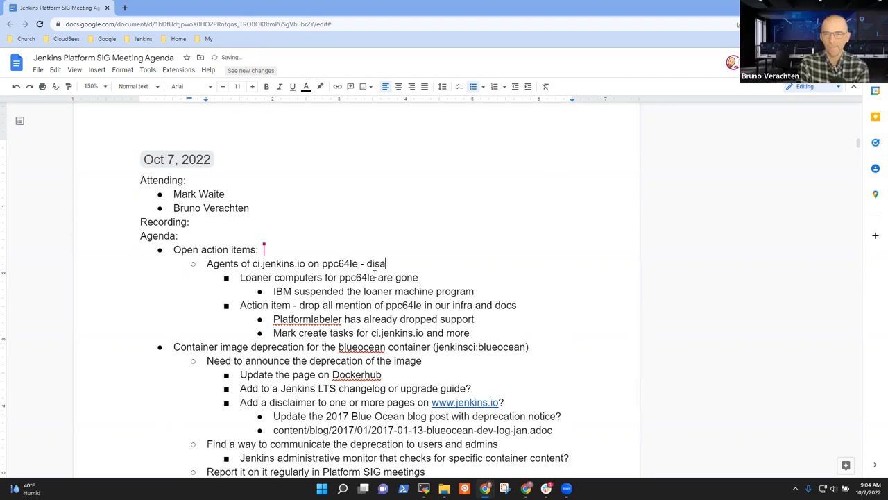
type("ble them")
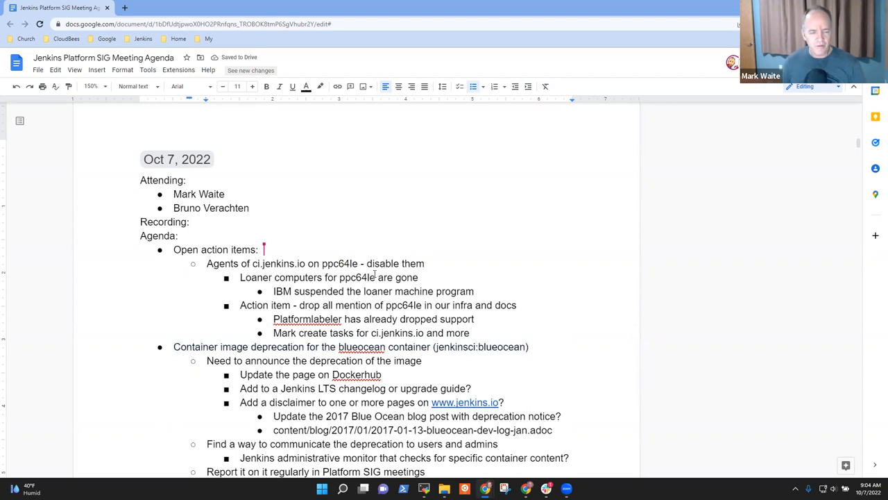
Step: Add 'Not likely to make progress until November' under the container image deprecation topic
scroll("down", 3)
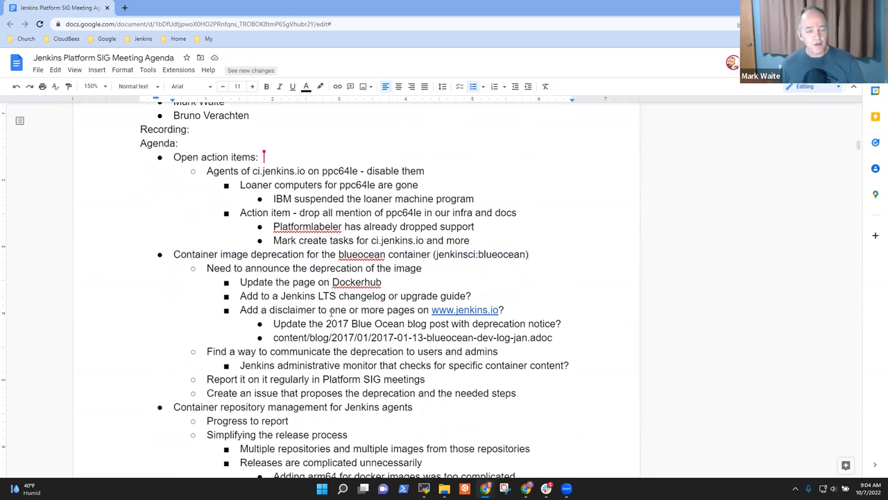
scroll("down", 3)
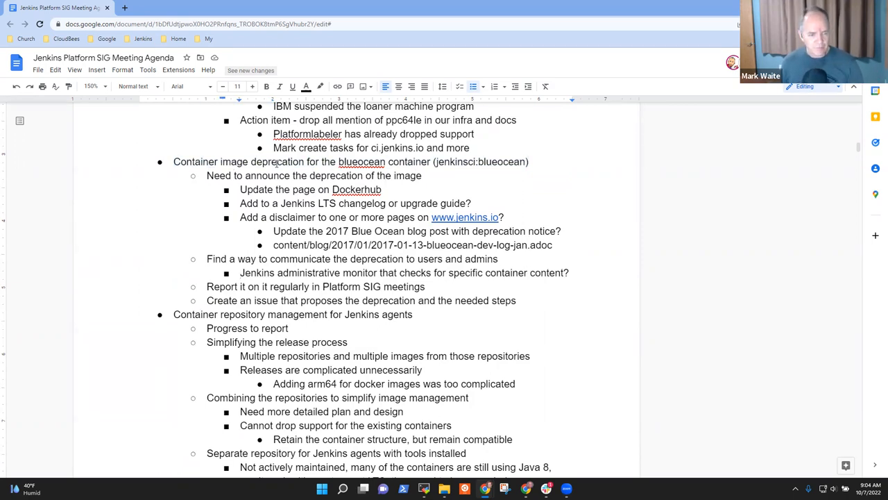
type("Not")
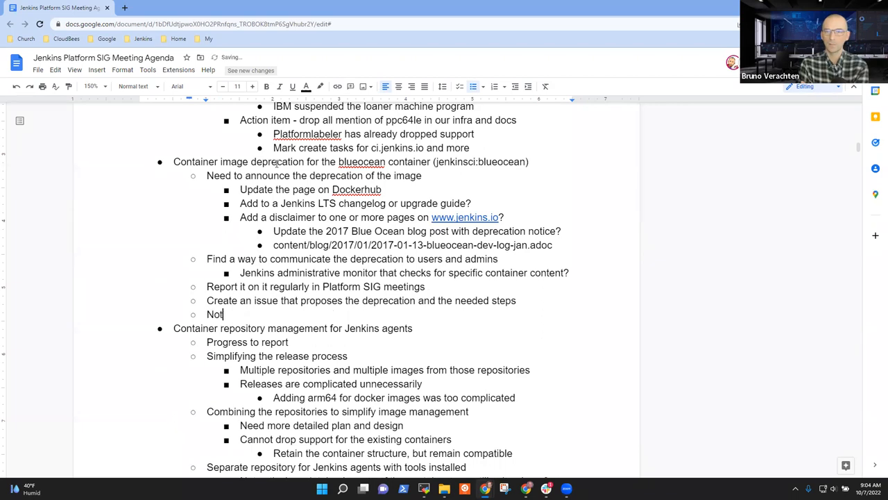
type("likely")
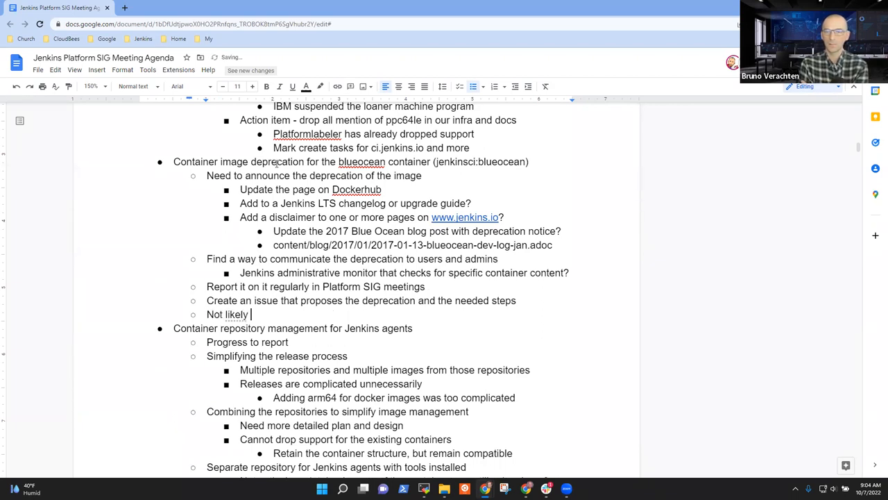
type("to ma")
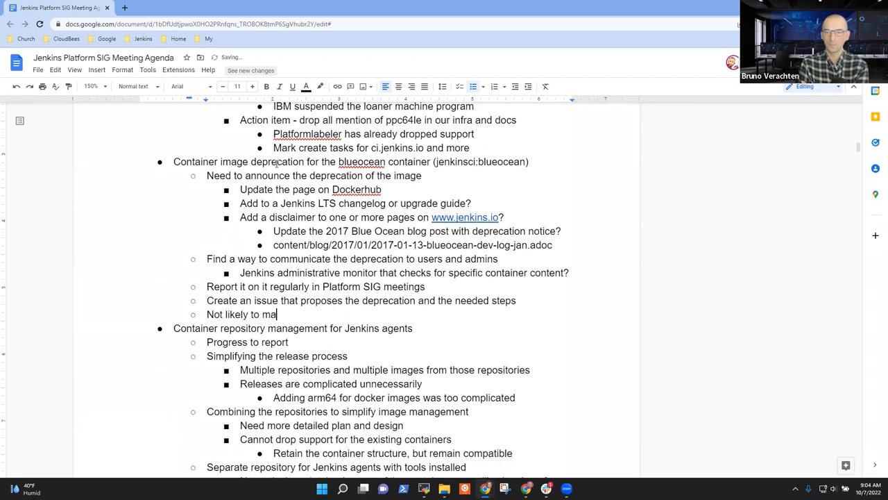
type("ke progress")
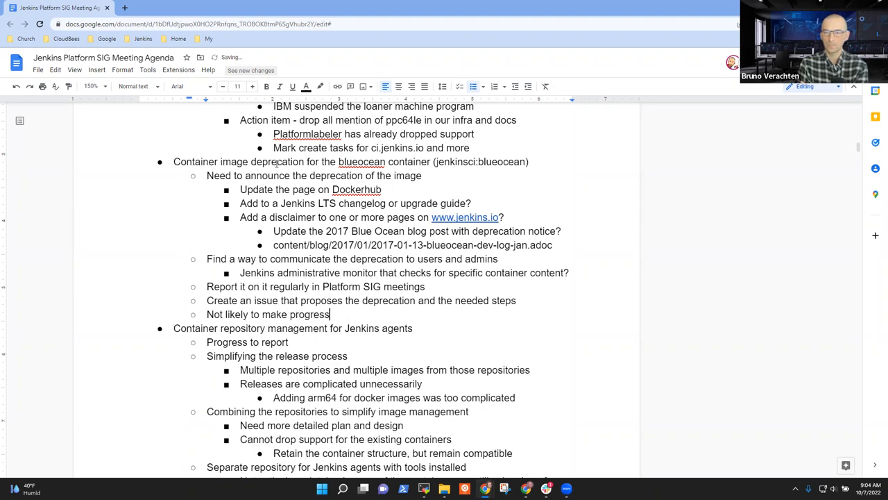
type("until Noveme")
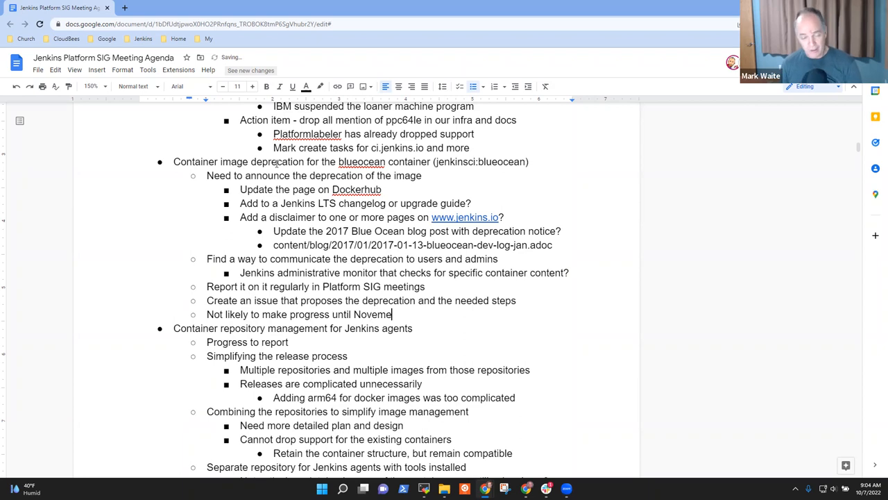
key("Backspace")
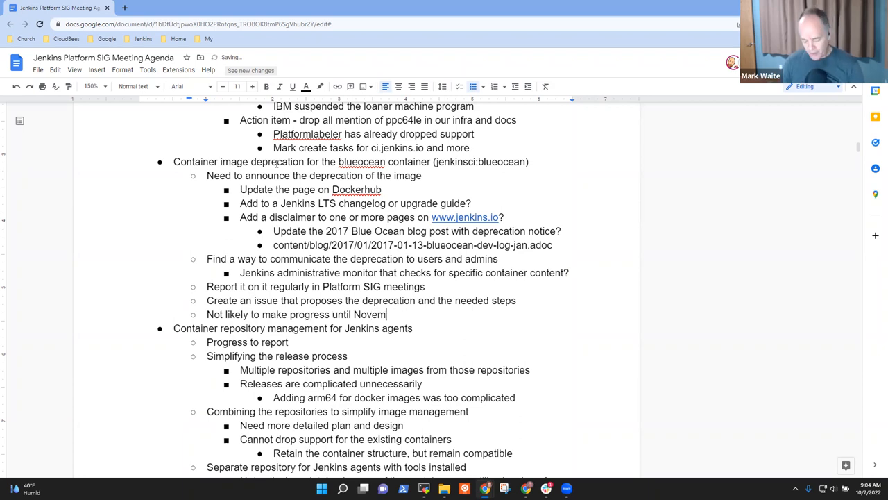
type("ber")
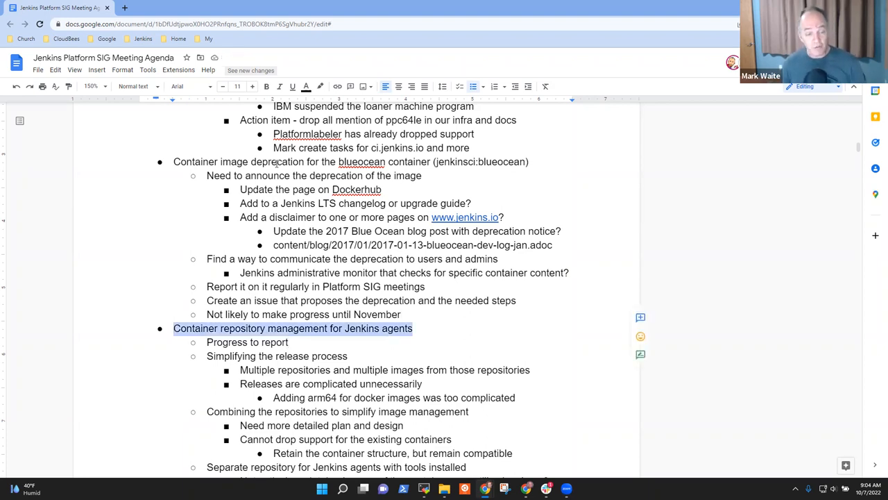
Step: Extend Progress to report with '- Damien Duportal progressing towards unifying repositories'
scroll("down", 3)
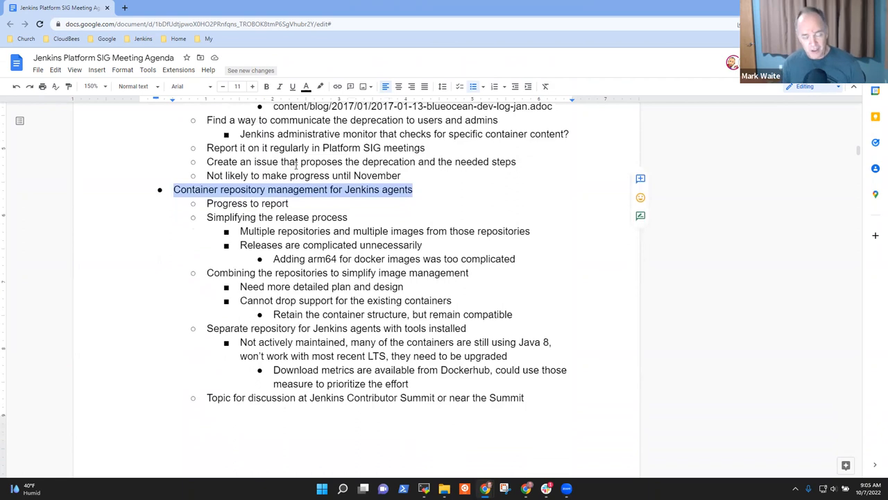
type("- D")
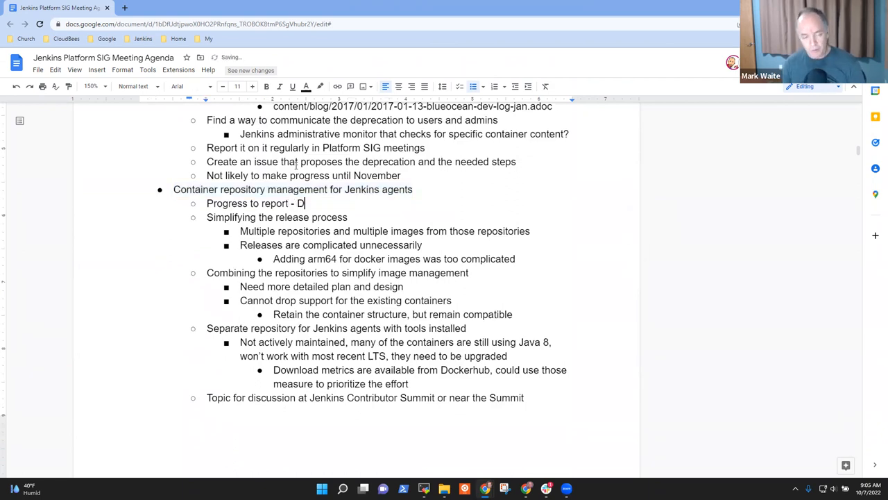
type("amel")
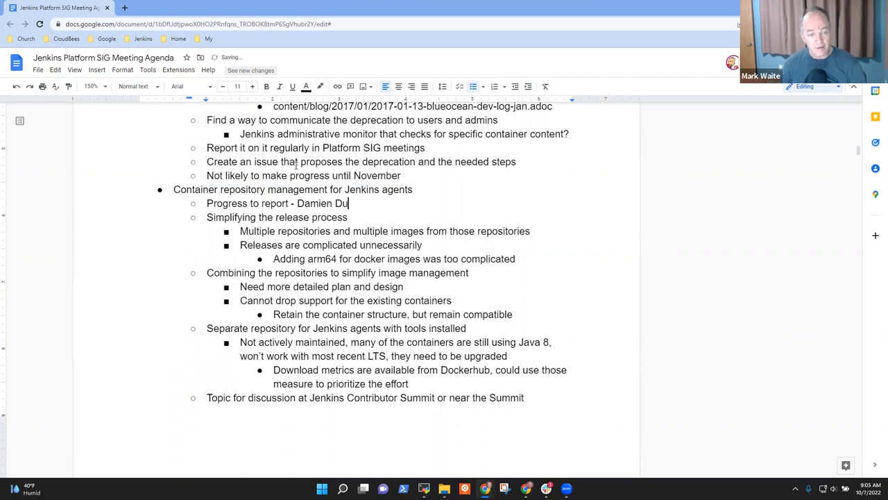
type("portal porgr")
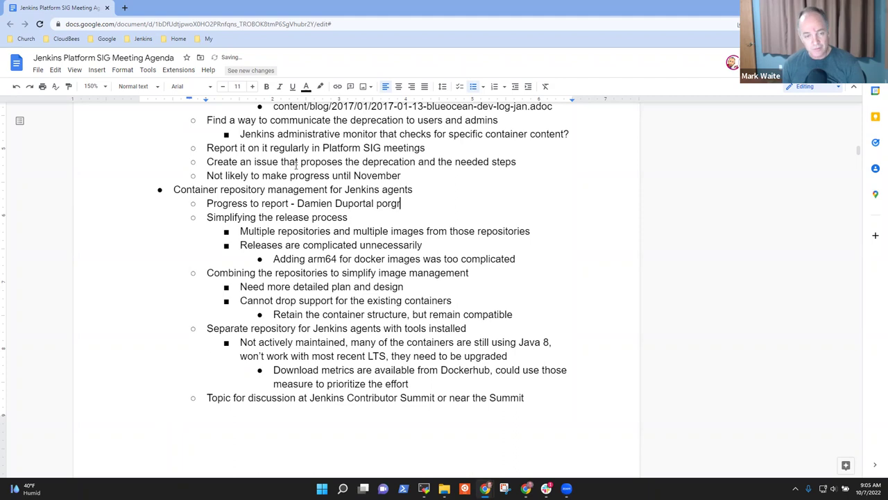
key("Backspace")
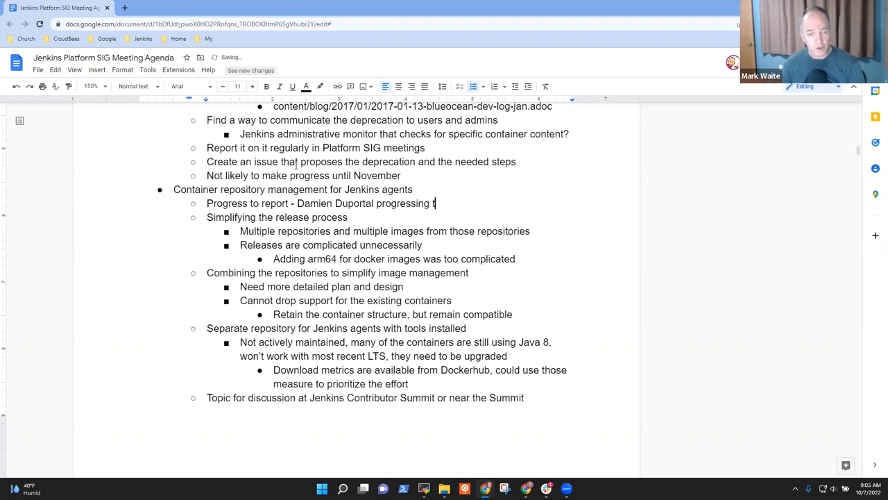
type("owards")
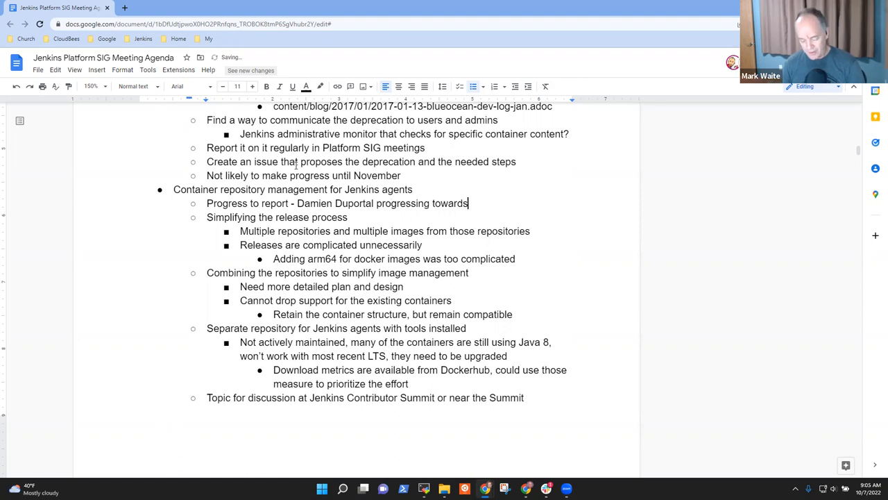
type("unifyingh")
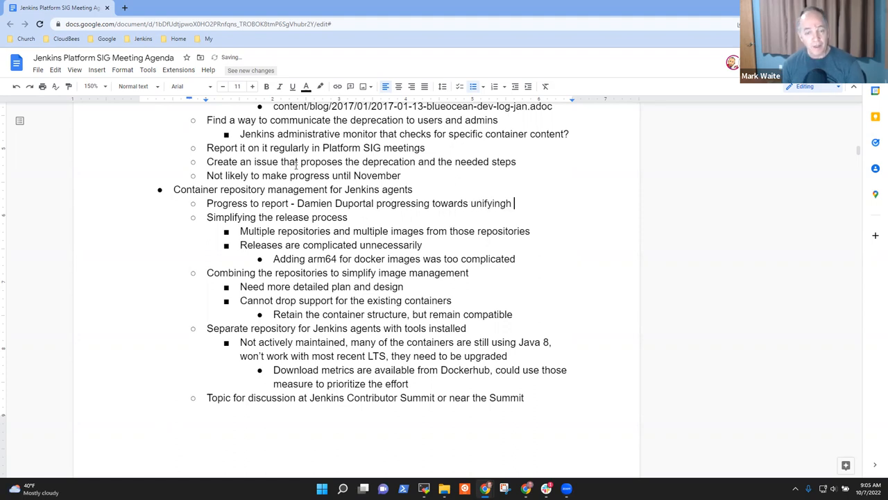
type("repositorie")
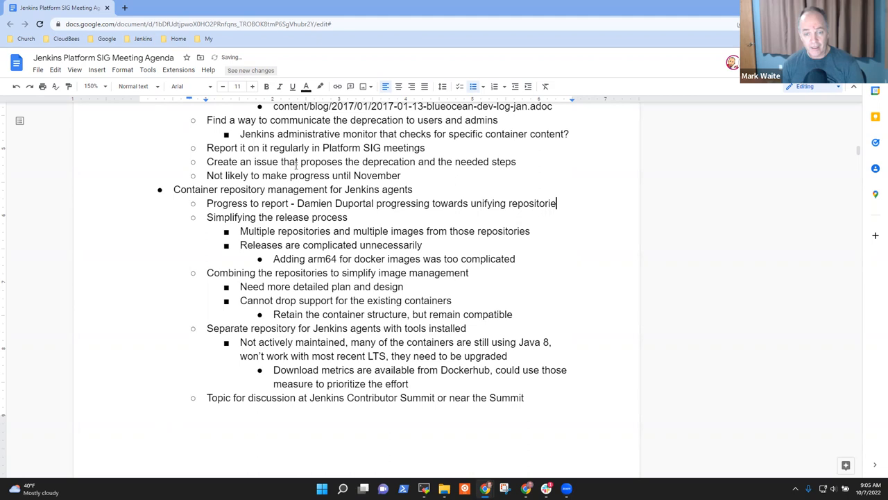
type("s")
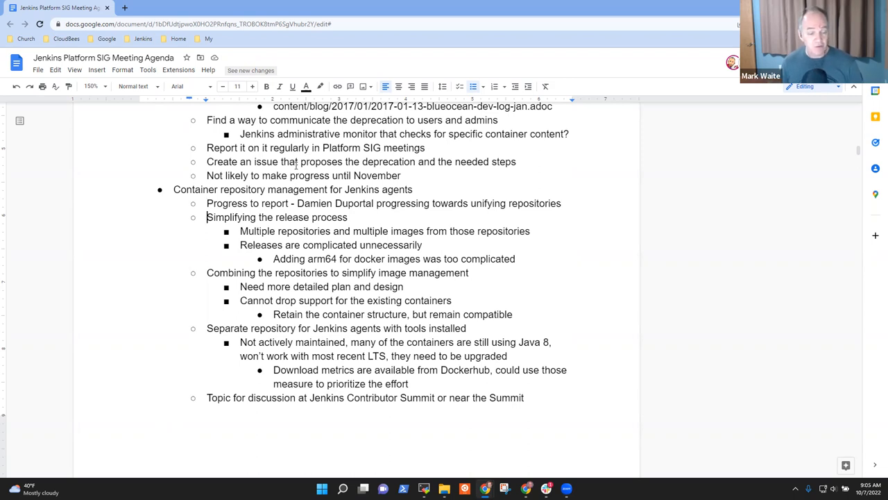
scroll("down", 3)
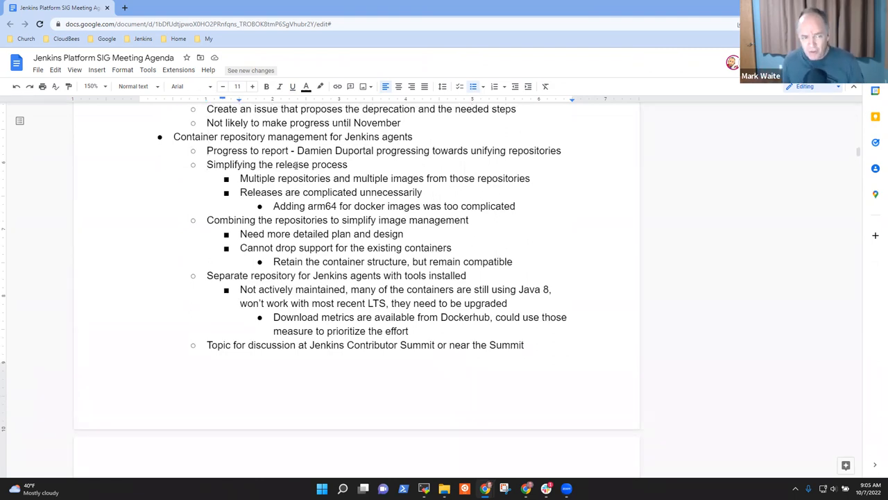
scroll("down", 3)
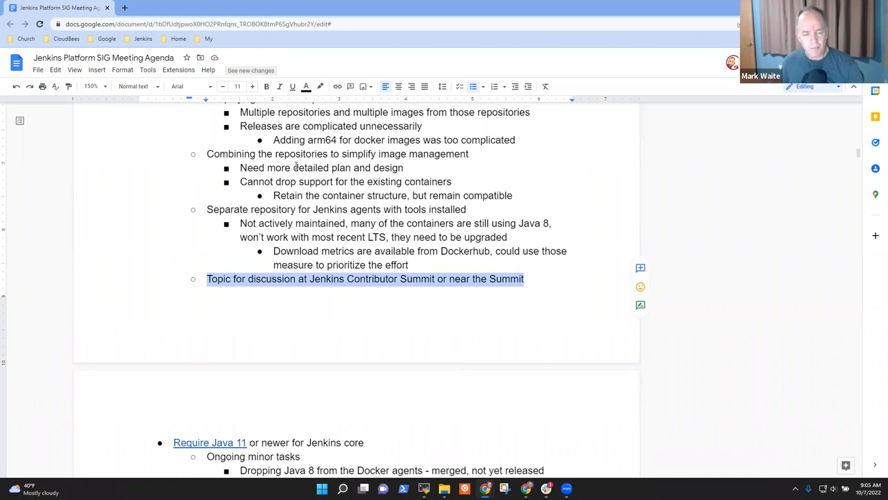
scroll("down", 3)
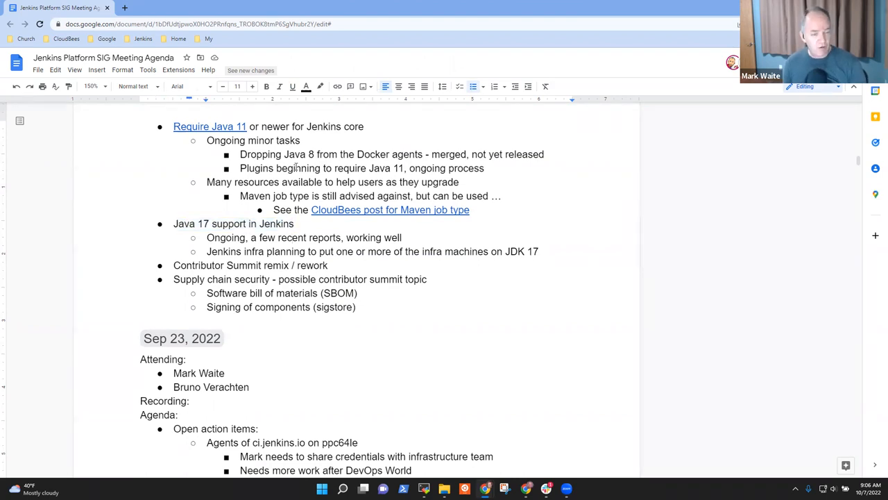
Step: Add a Java 17 timeline note that Java 11 maintenance ends in 2023
left_click(293, 265)
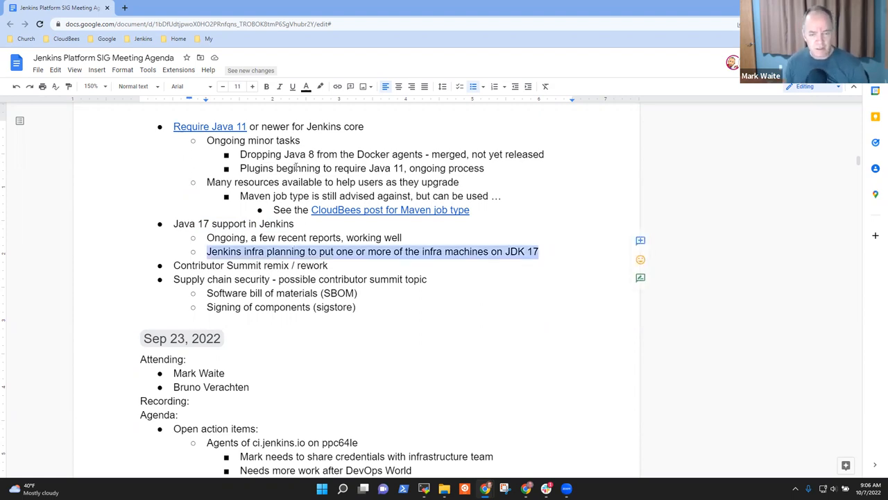
type("Timeline")
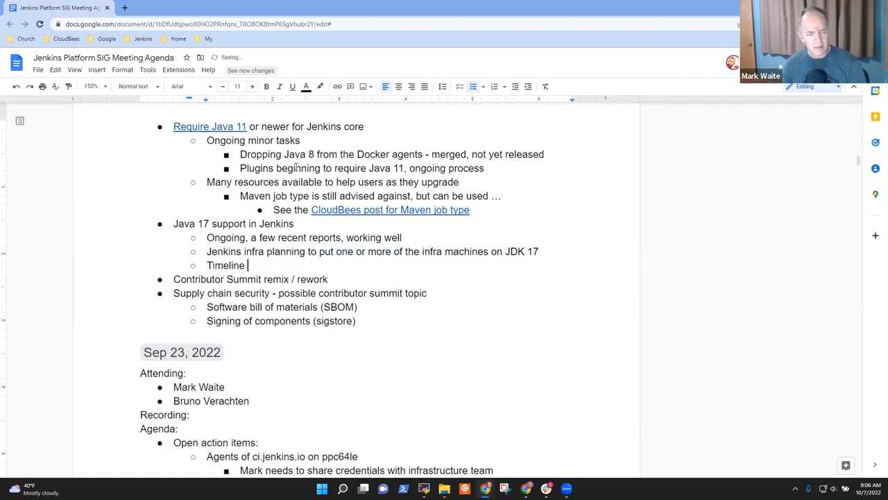
type("indicates end of")
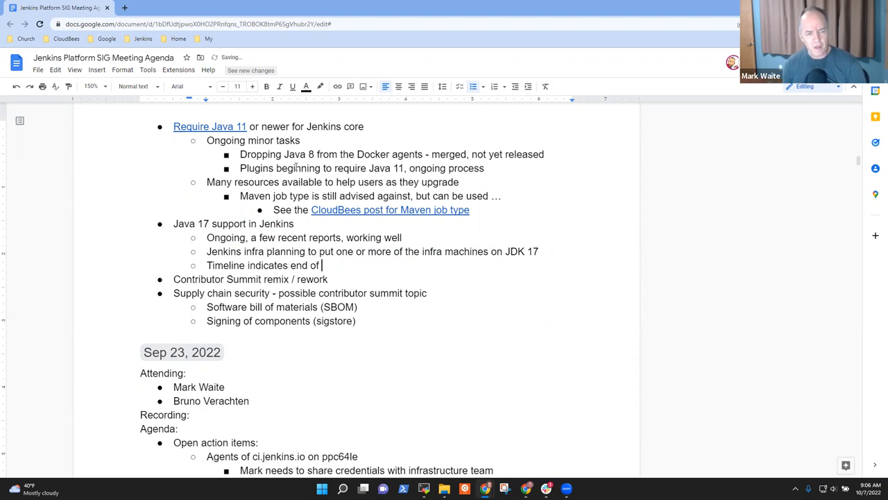
type("Java 11 first level")
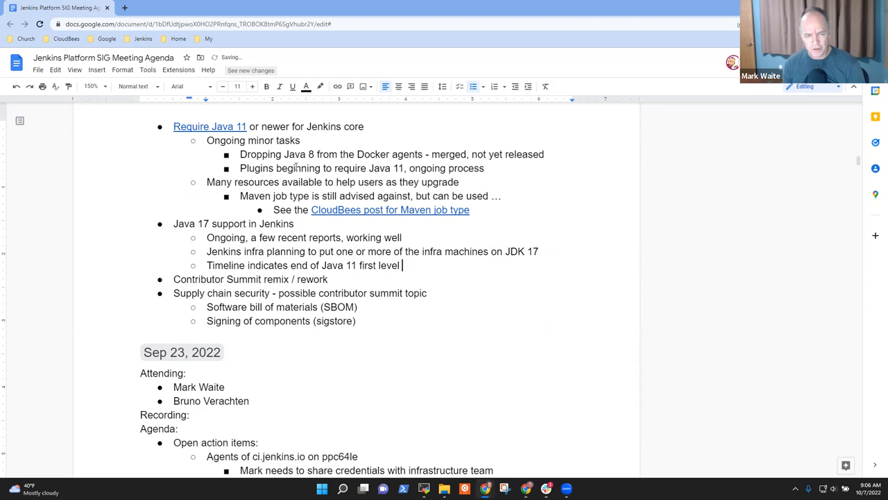
type("maintenn")
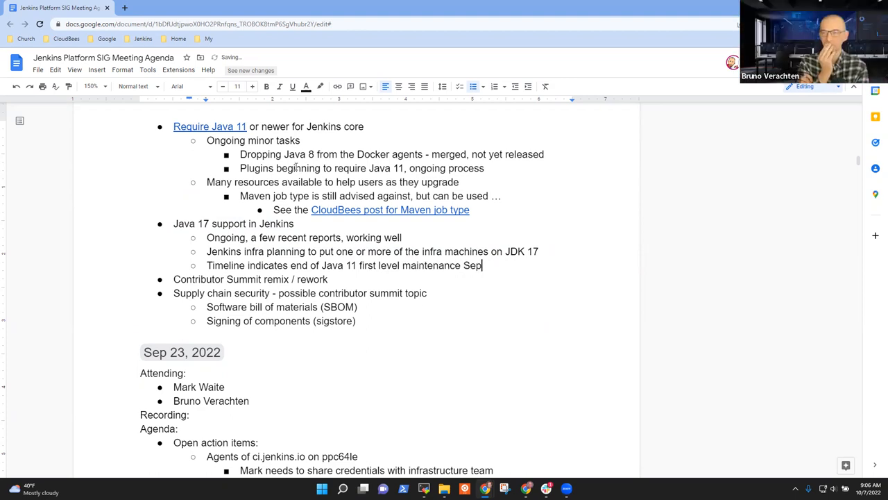
type("2023")
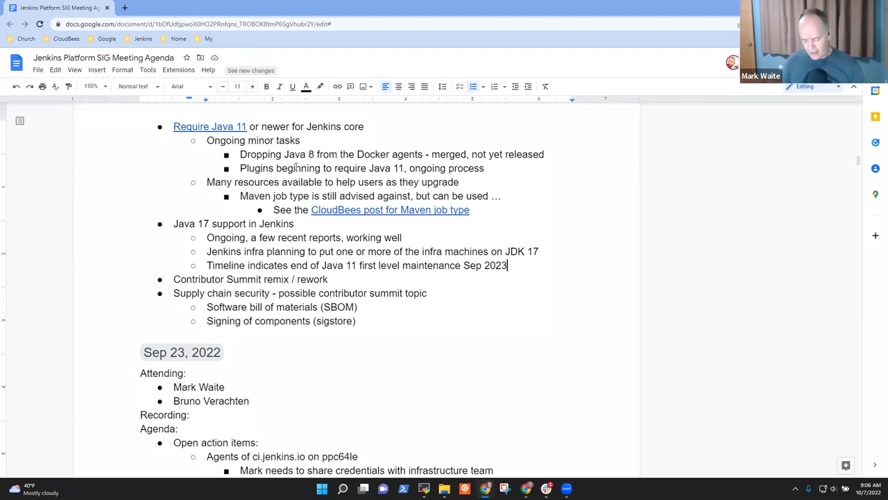
Step: Extend the note with security fixes for several more years after end of first level maintenance
type(", security")
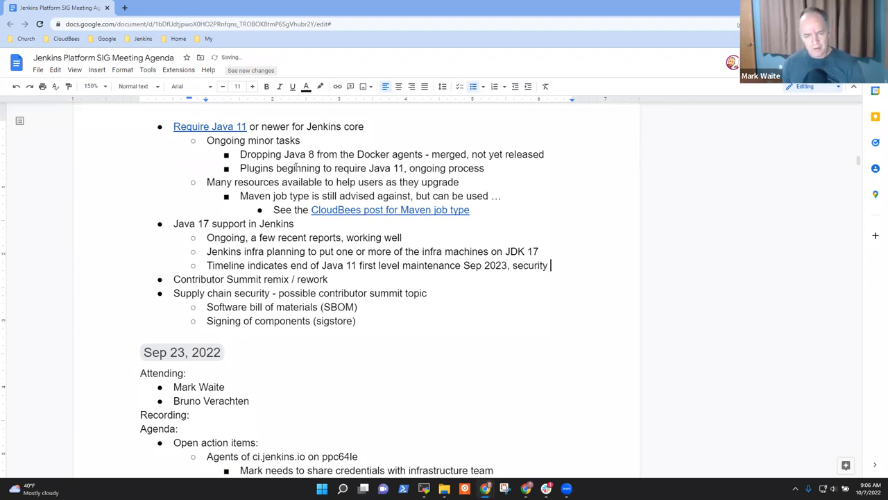
type("fixes for")
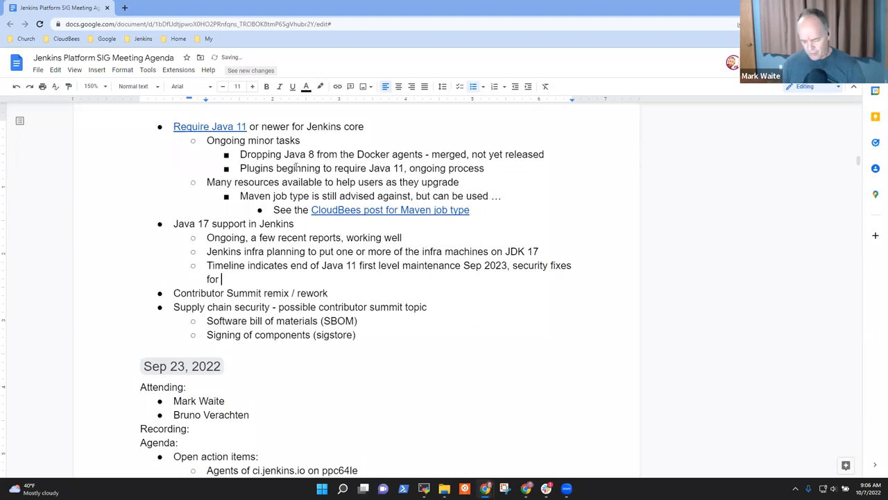
type("sever")
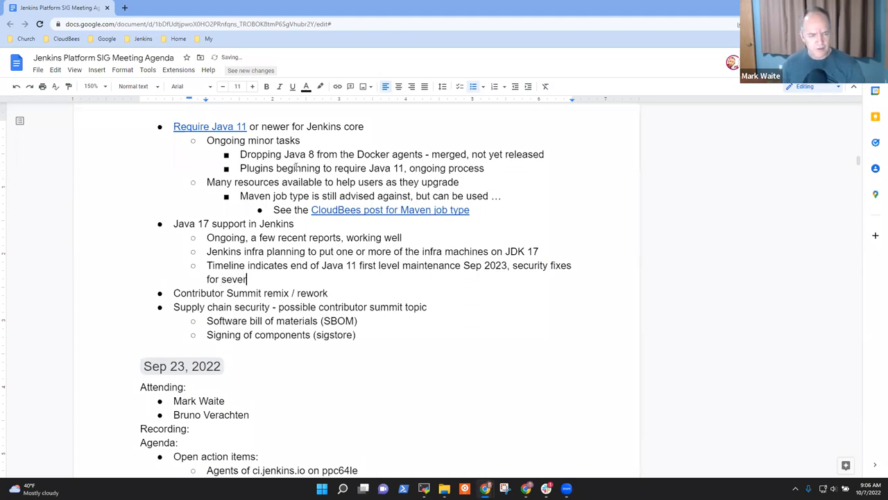
type("al more")
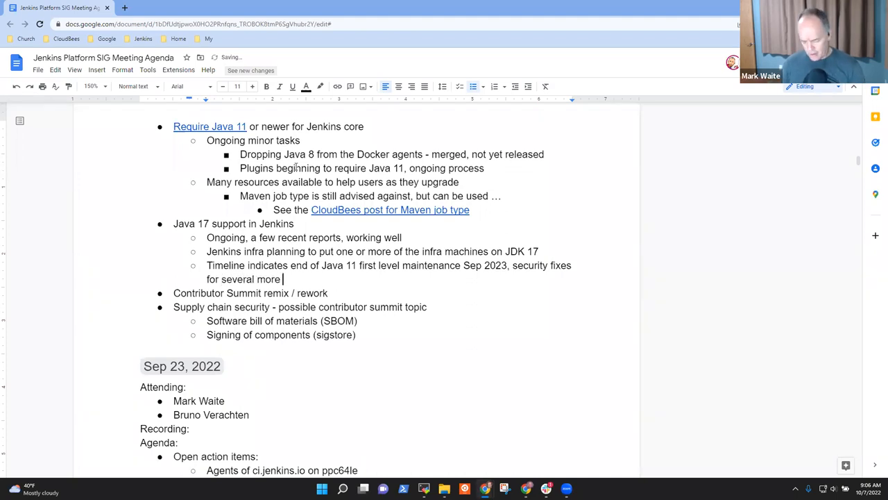
type("years after end fo")
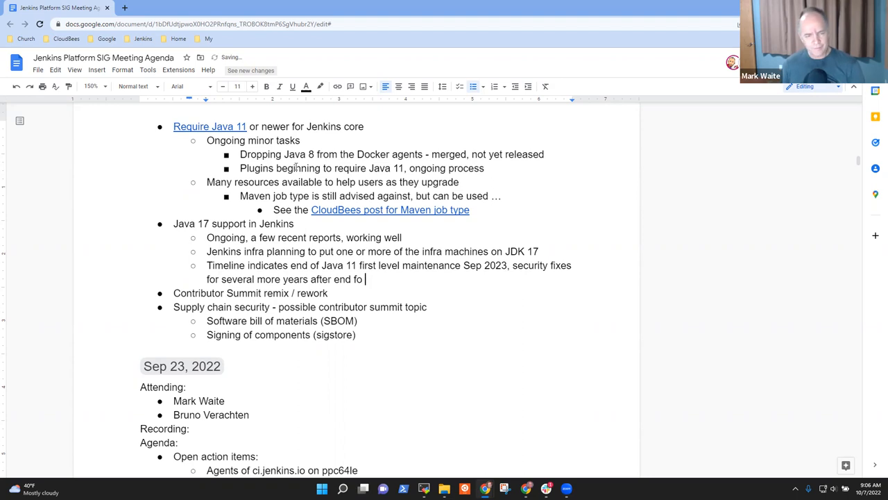
key("Backspace")
type("of feature")
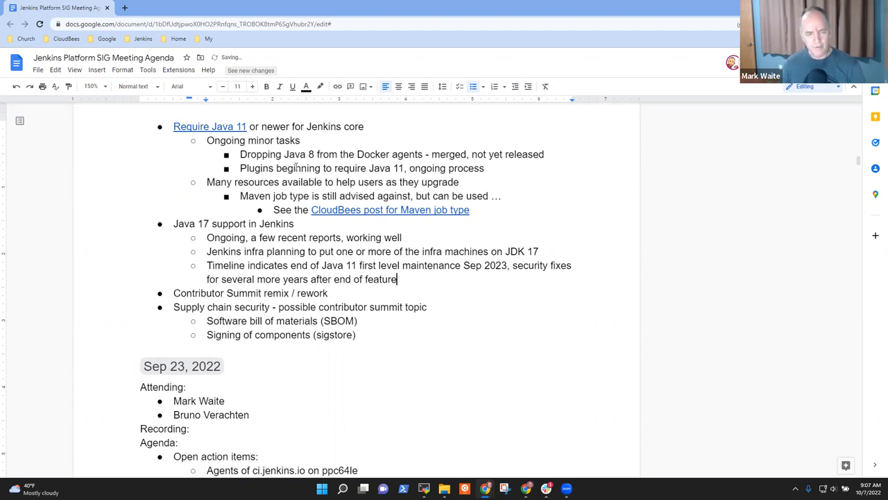
key("Backspace")
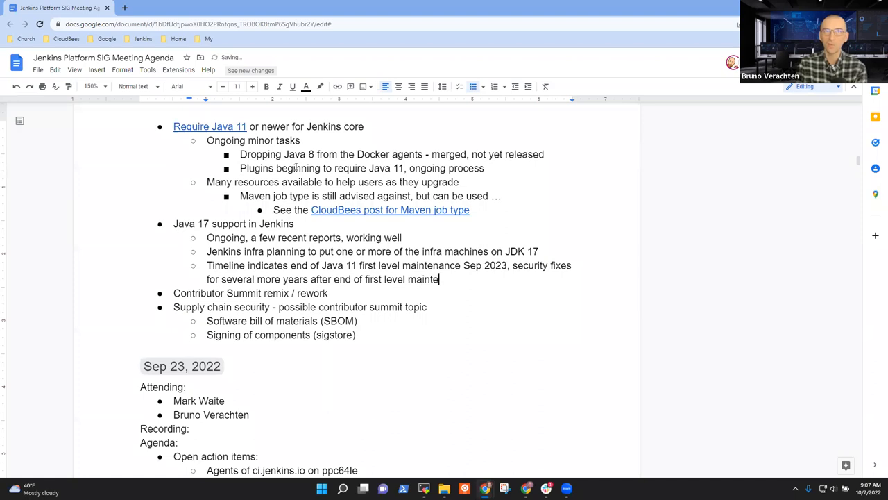
type("nance")
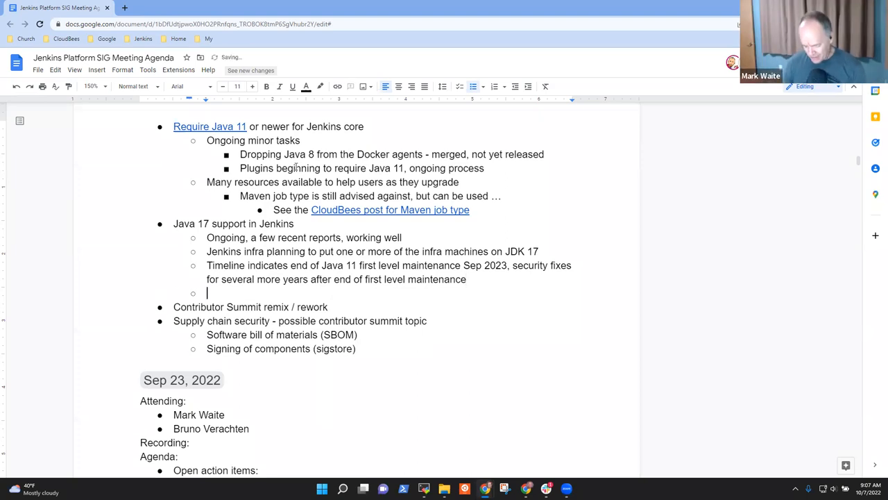
Step: Note more than 11 000 Java 17 installs worldwide reporting with Jenkins in September
type("M")
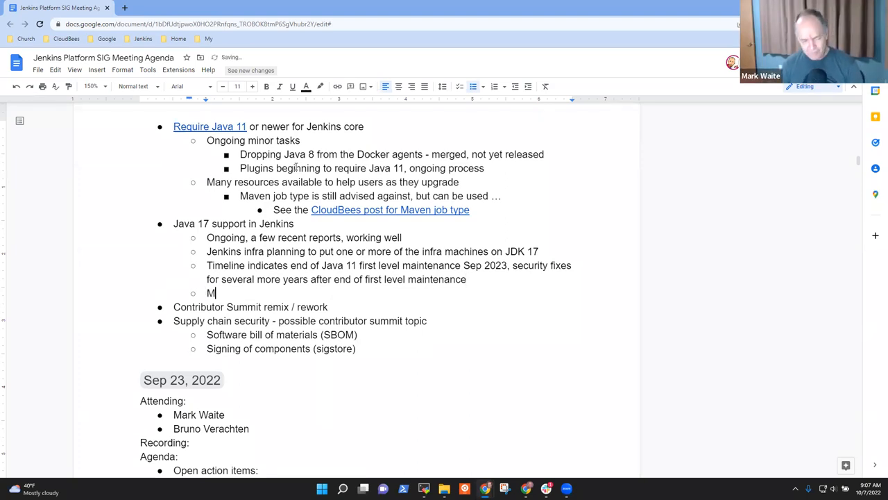
type("ore than")
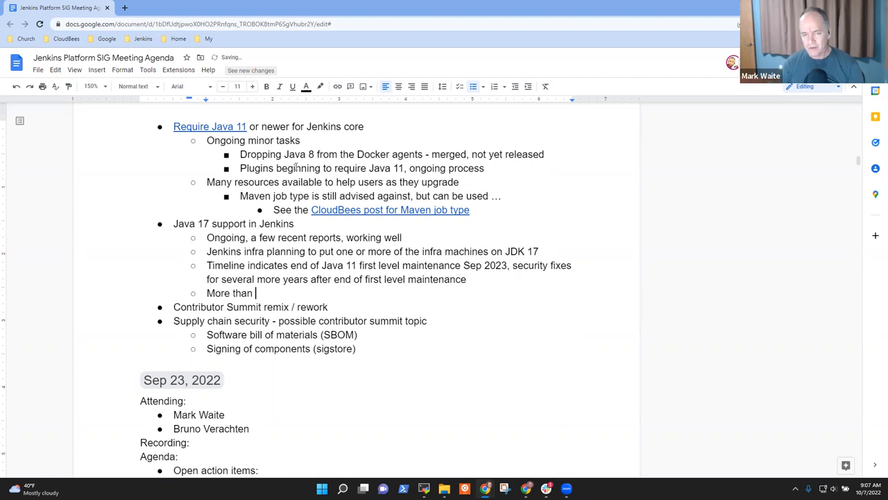
type("11")
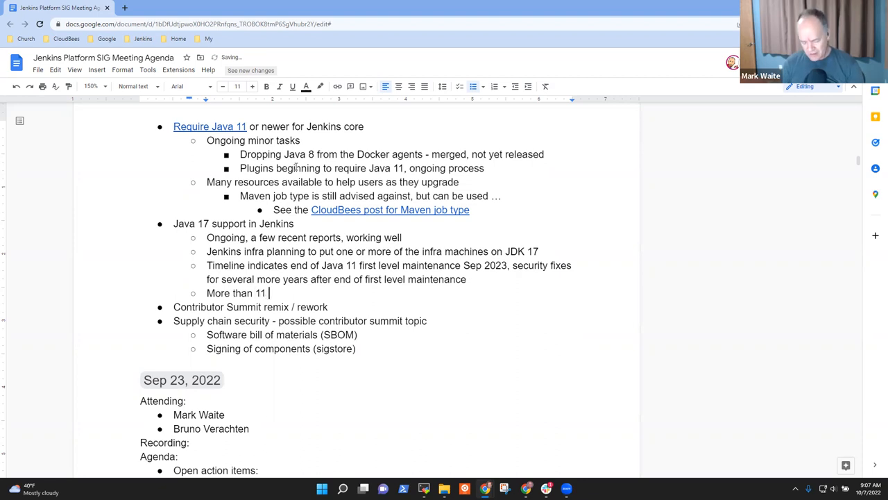
type("000 Ja")
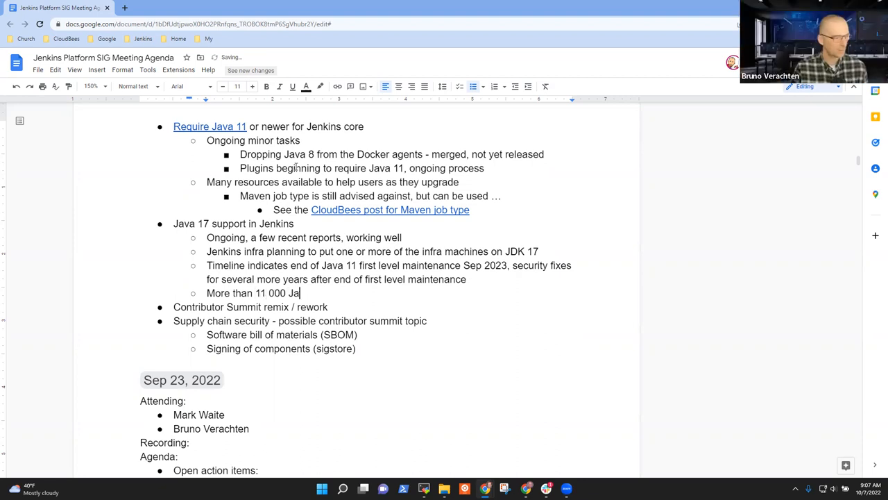
type("va 17 inst")
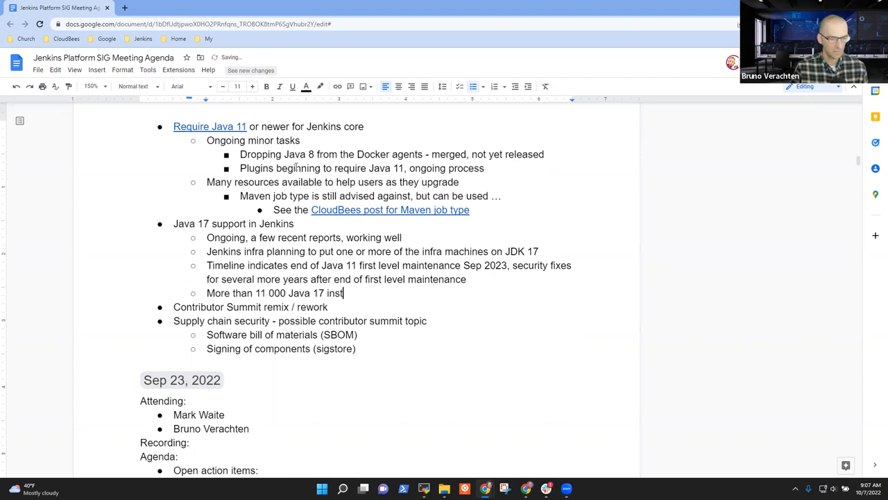
type("alls worldwide with Jenkins in")
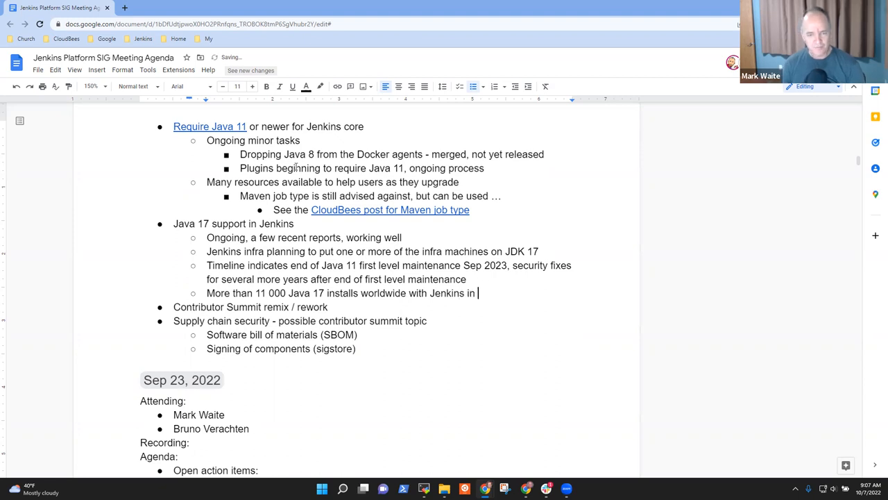
type("September")
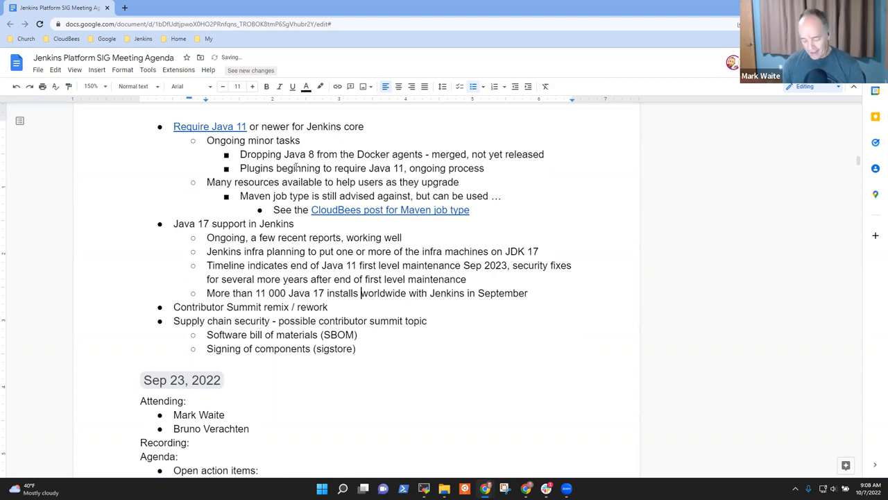
type("reporting")
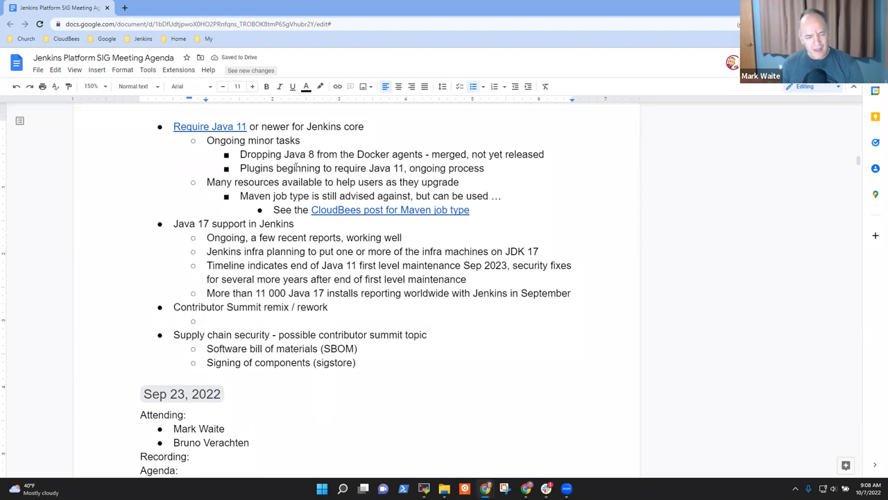
Step: Note under Contributor Summit that the planned all-day in-person event is not happening
type("Plannwed for an")
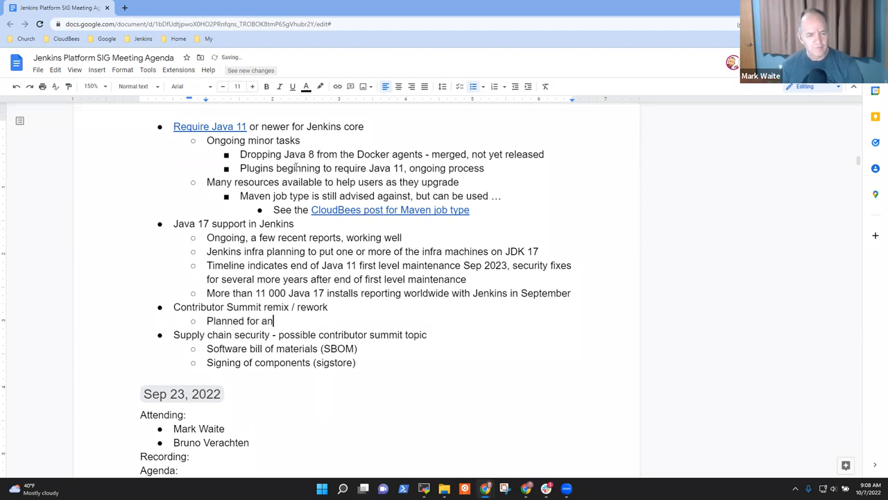
type("all day in")
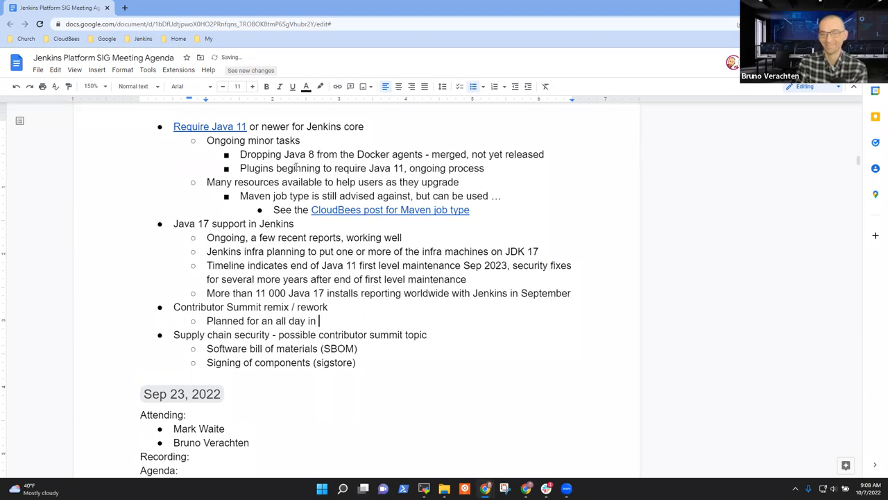
type("person")
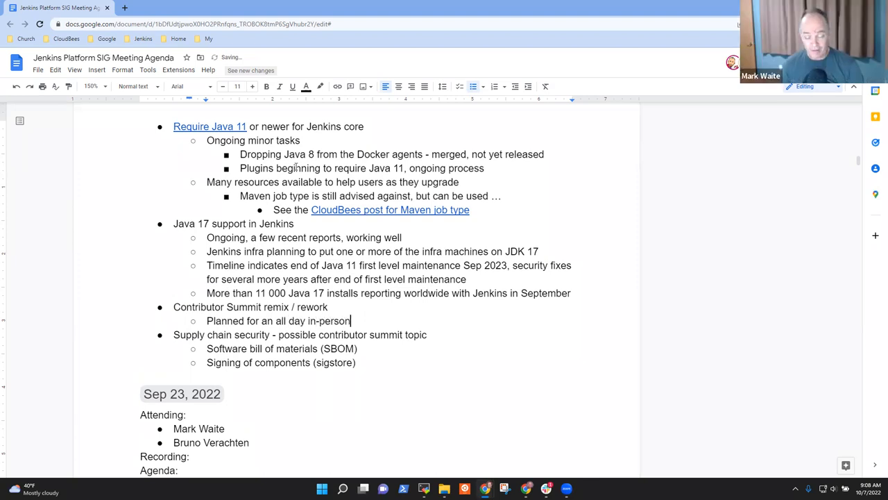
type("event")
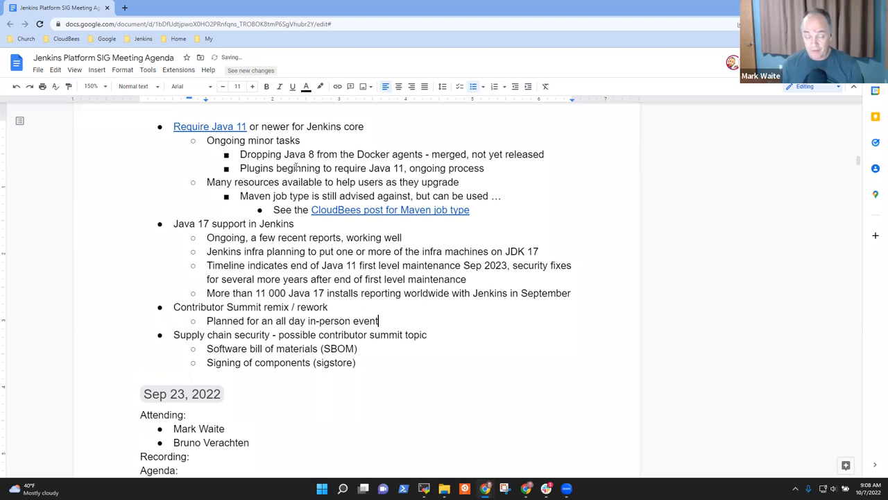
type(".")
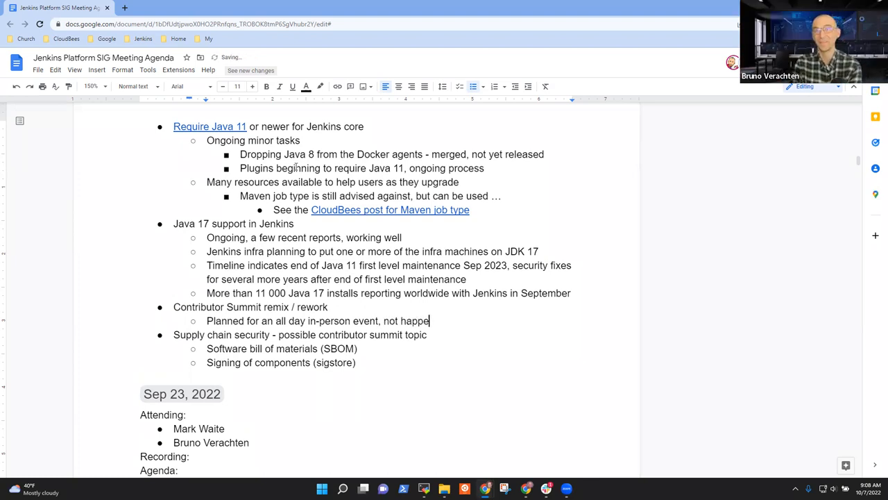
Step: Add a second note that the all-day online event was not effective
key("Enter")
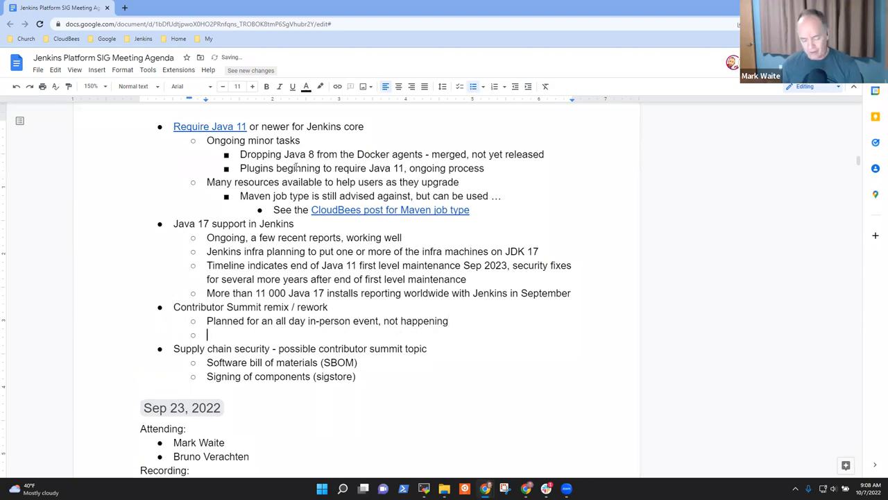
type("All")
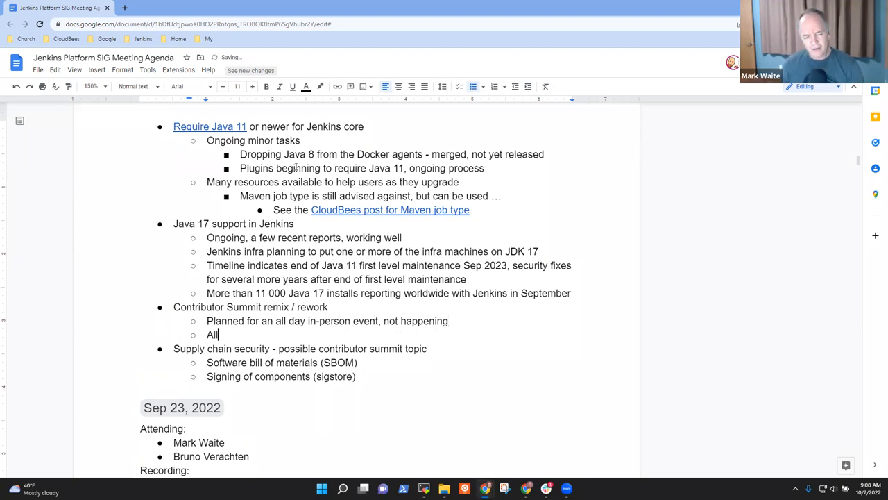
type("-day event")
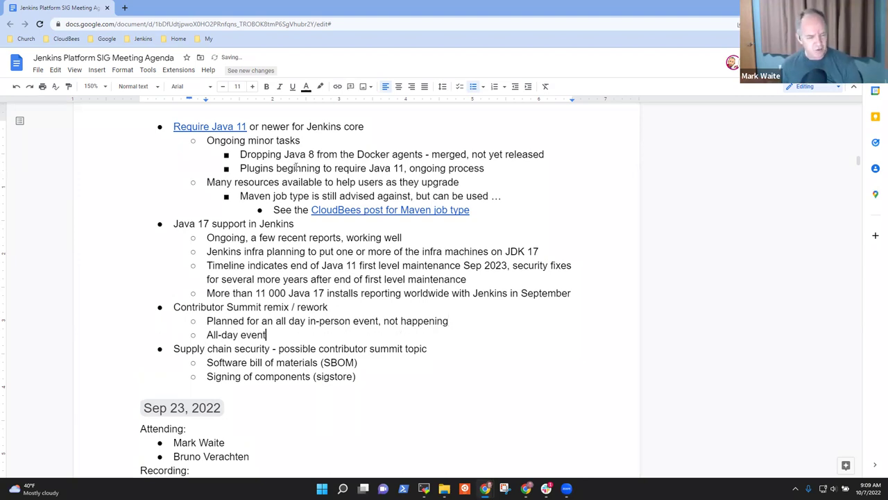
type("online e")
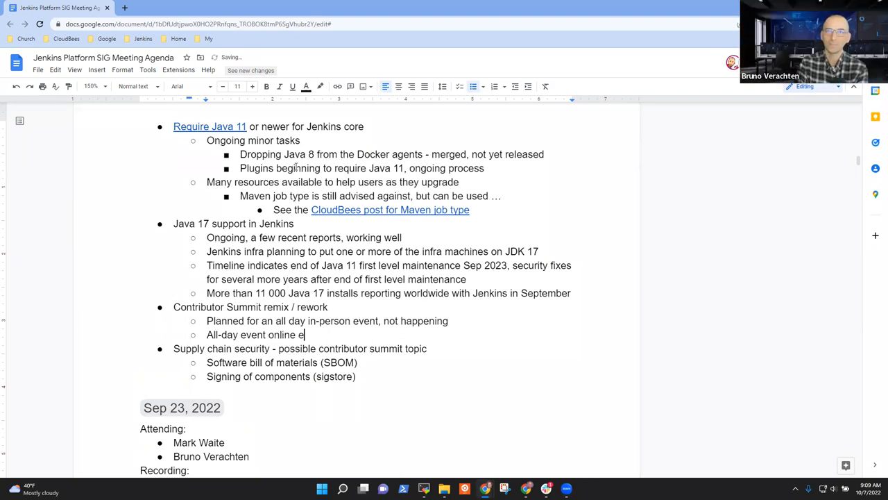
type("vent not e")
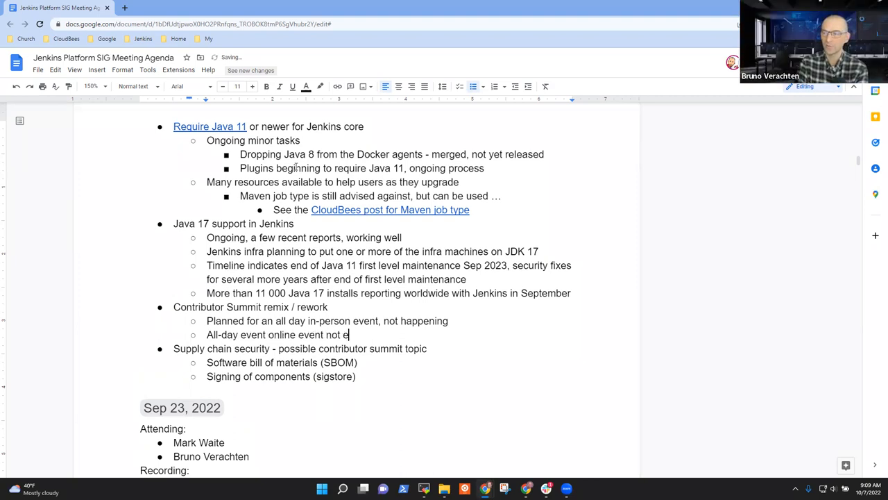
type("ffective")
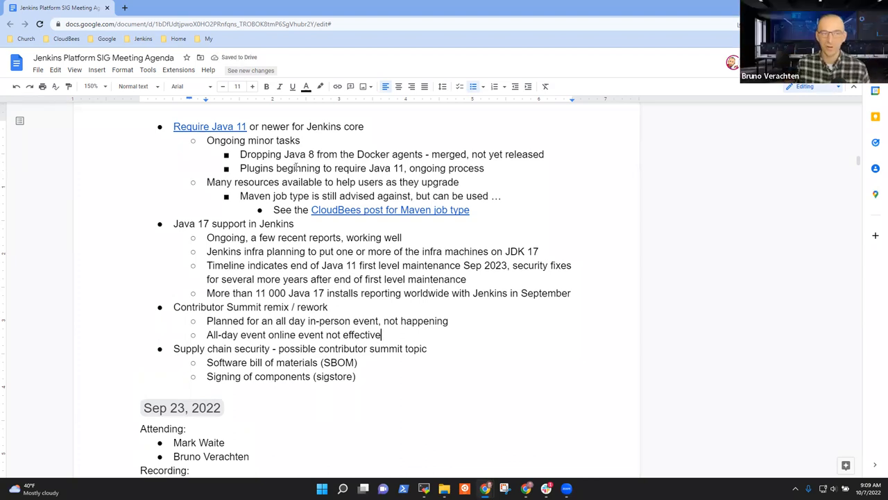
Step: Add a third note to break it into 3 segments by topics, starting a document sub-point
key("Enter")
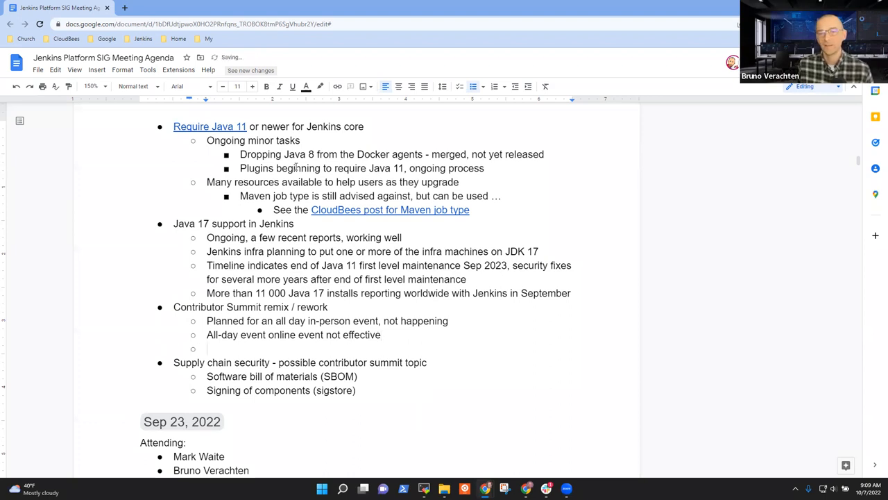
type("Break")
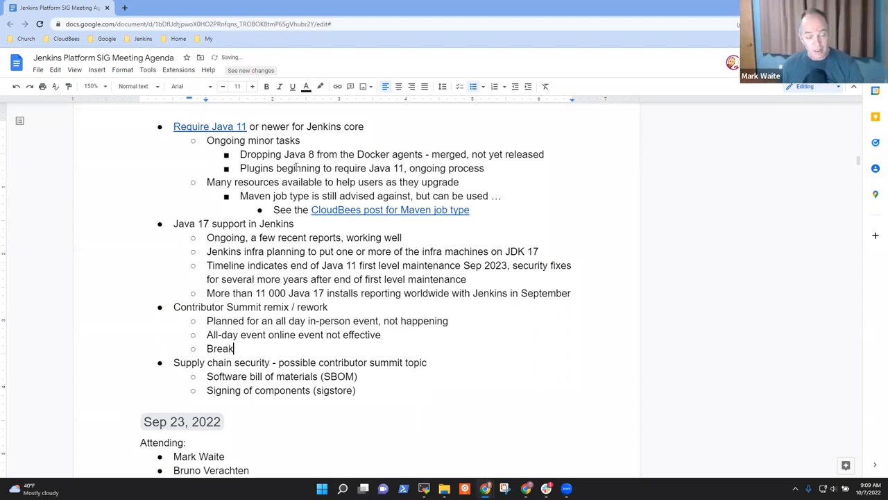
type("it into")
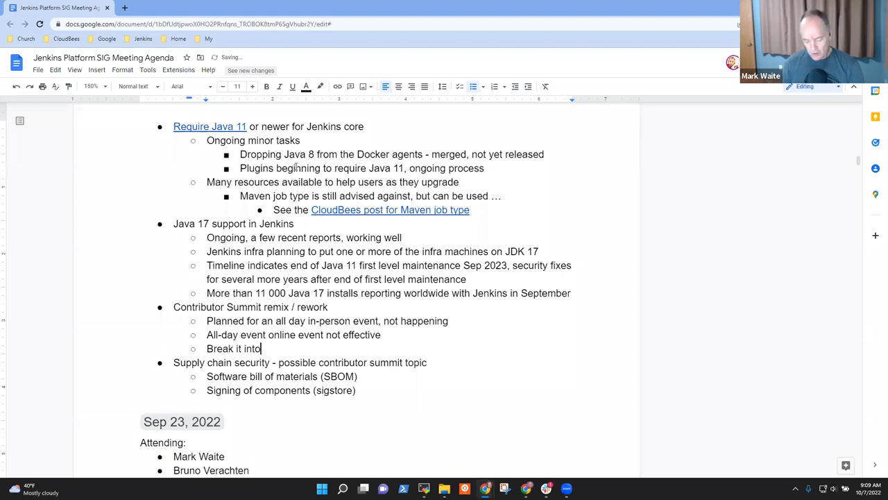
type("2-3")
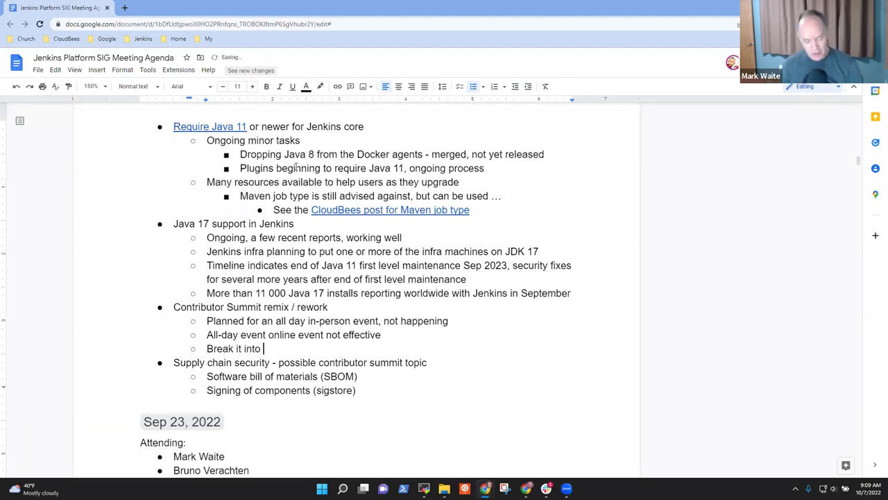
type("3")
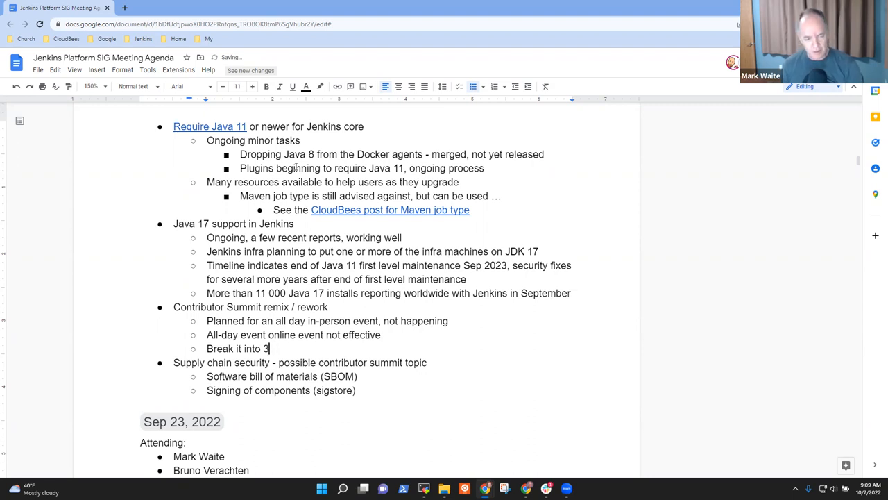
type("segments.")
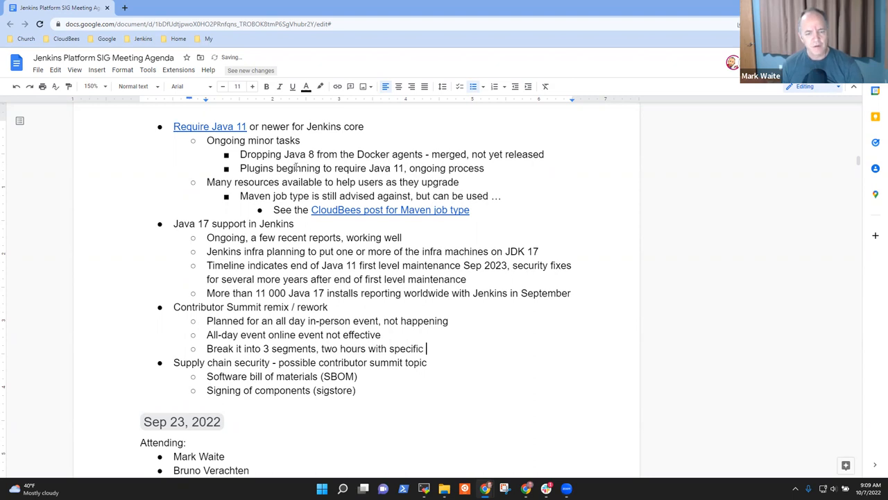
type("topics")
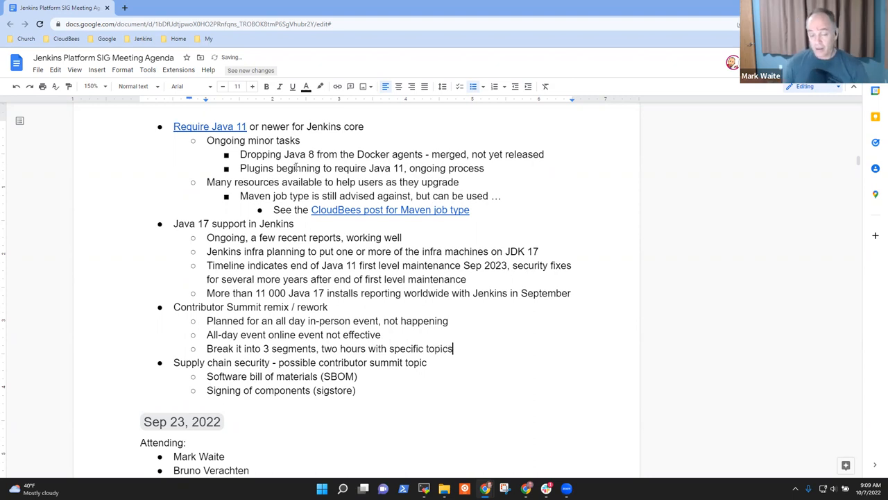
type("Docu")
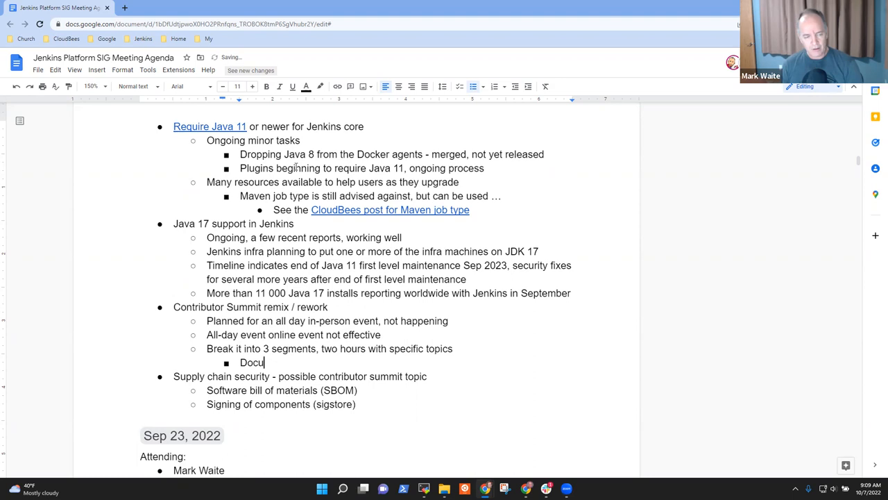
Step: Note a document has started to discuss topics and themes and Mark will share it, then begin 'Segment 1 - S'
type("ment has started")
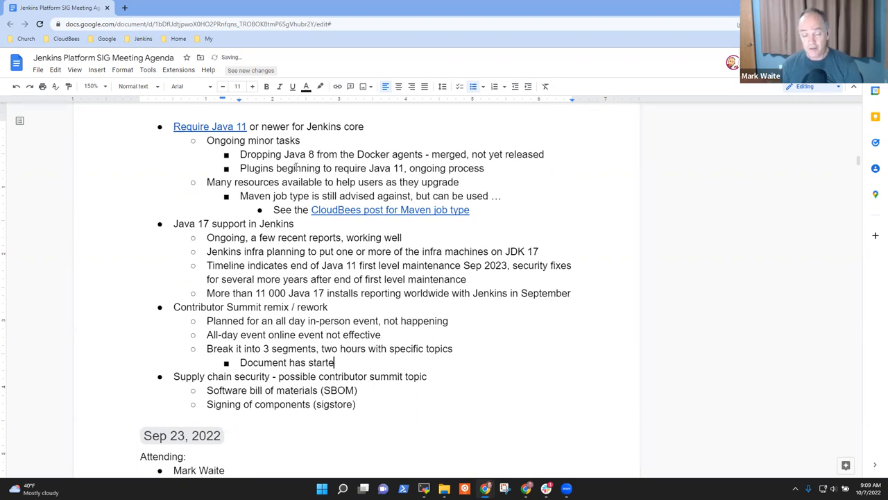
type("\" \"")
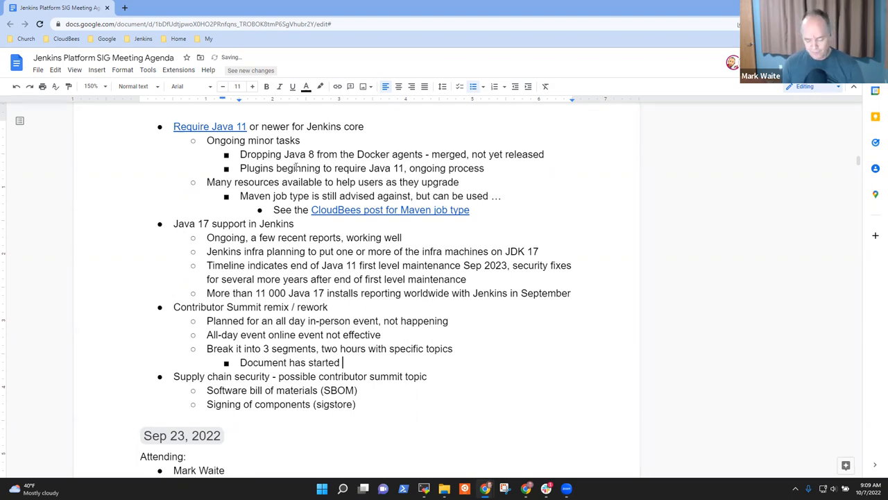
type("to discuss top")
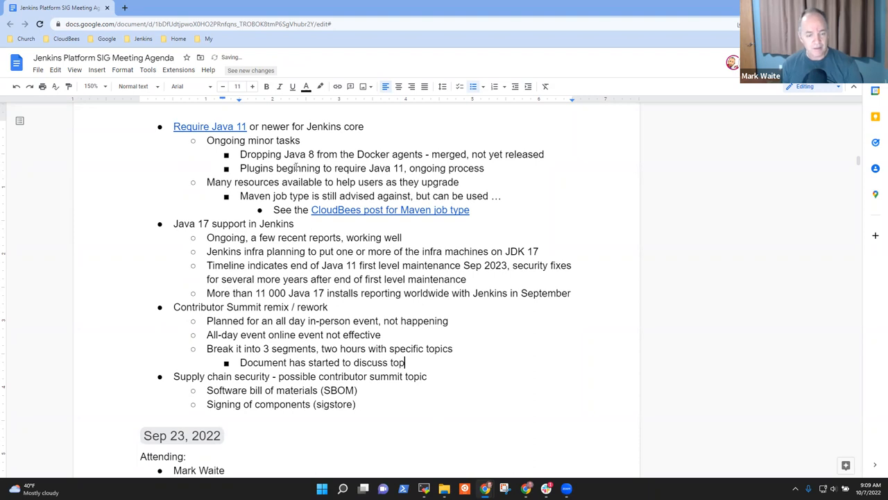
type("ics and themes for the segments")
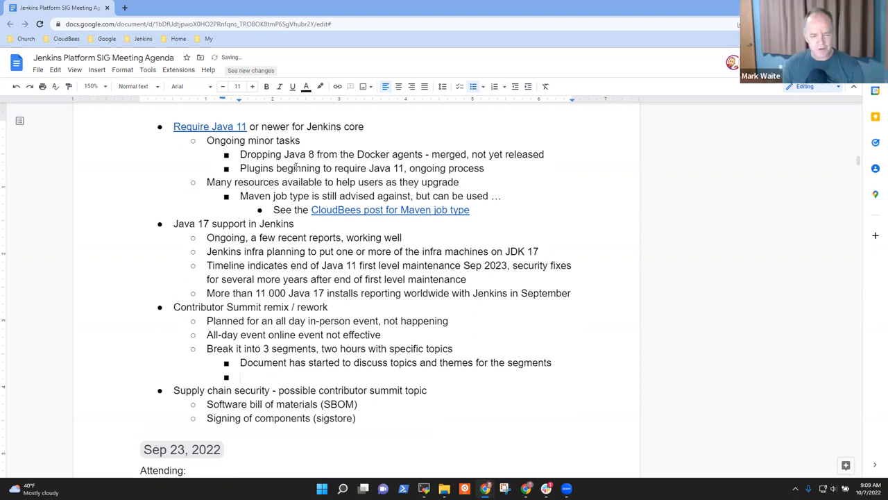
type("Mark to share the")
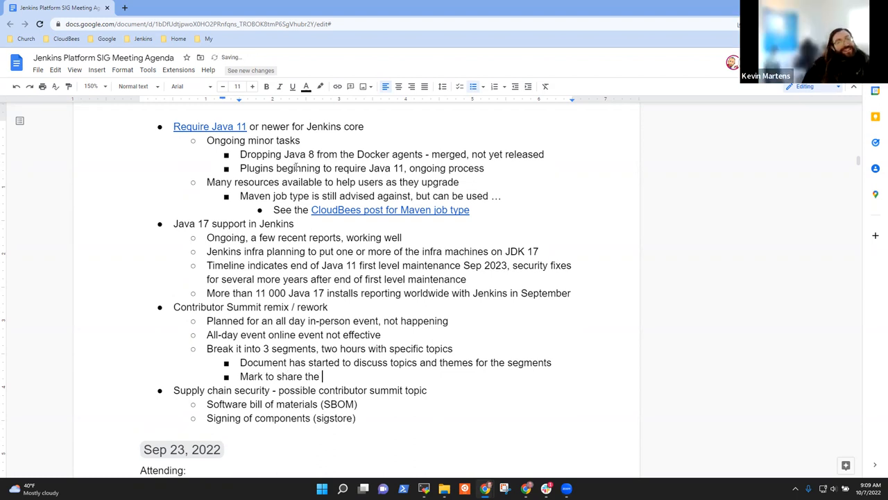
type("document, disucssion")
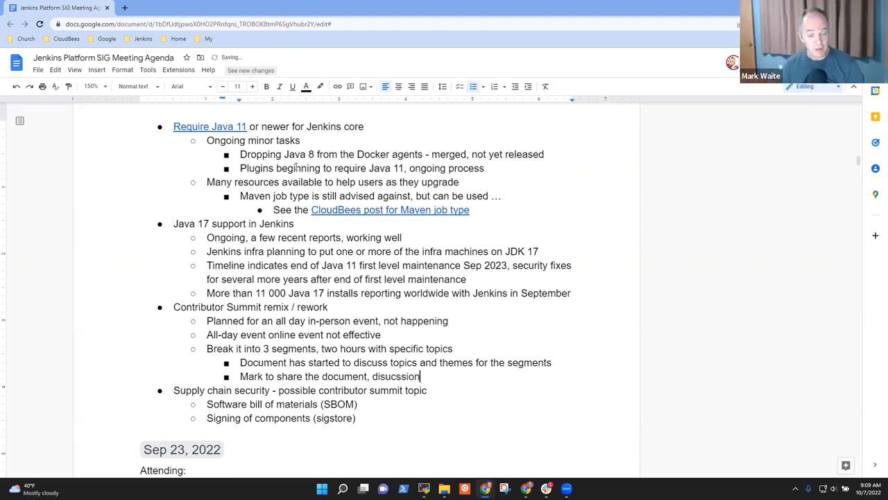
key("Backspace")
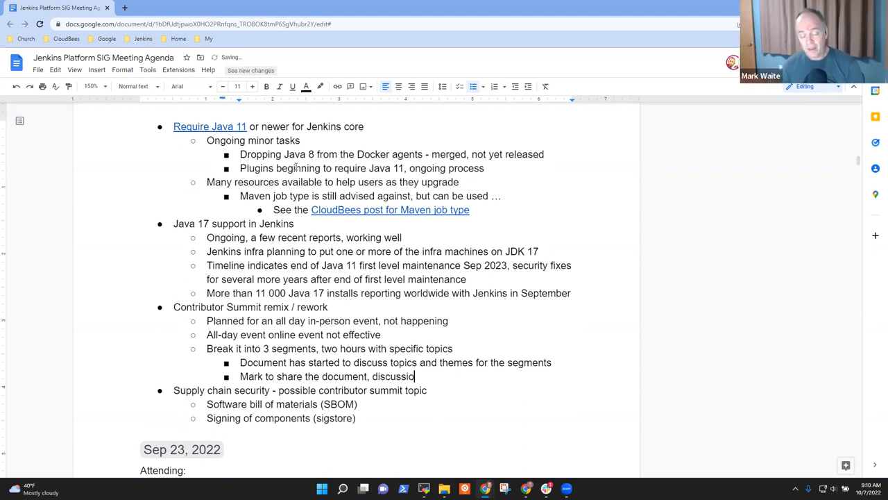
type("Segment 1 - S")
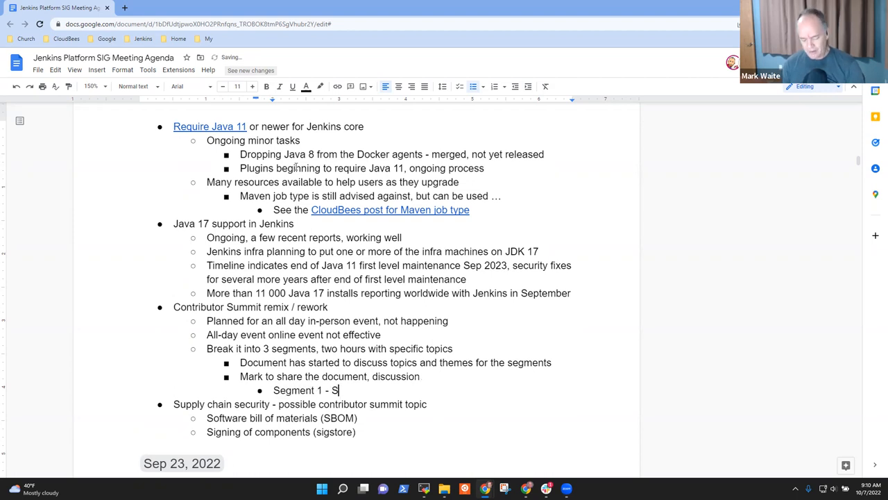
Step: Finish the Segment 1 bullet: SIG reports and User experience
type("IG reports abn")
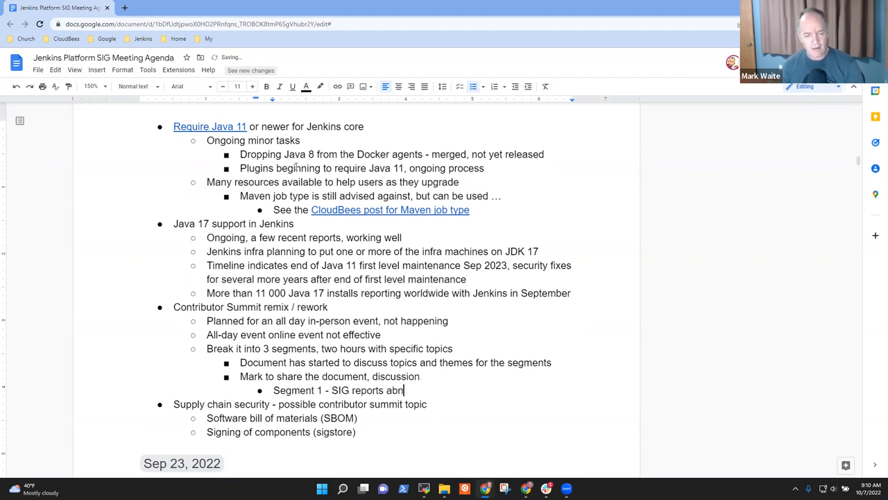
type("and YUX")
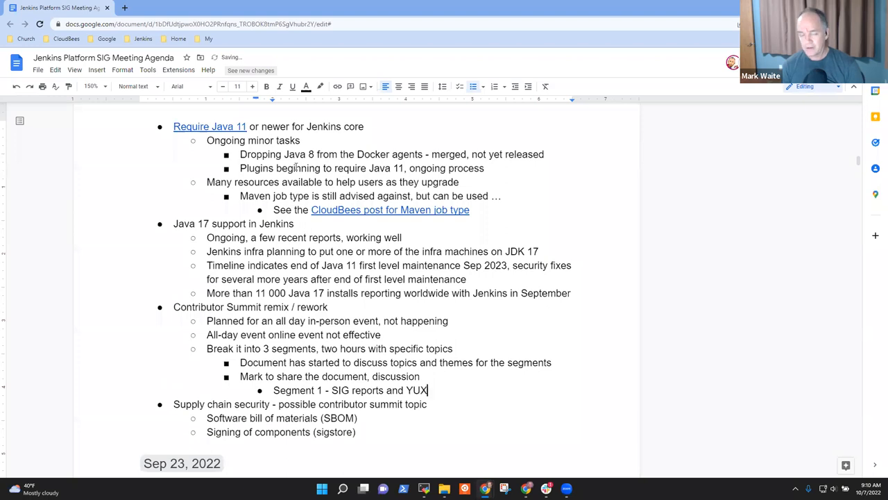
type("User")
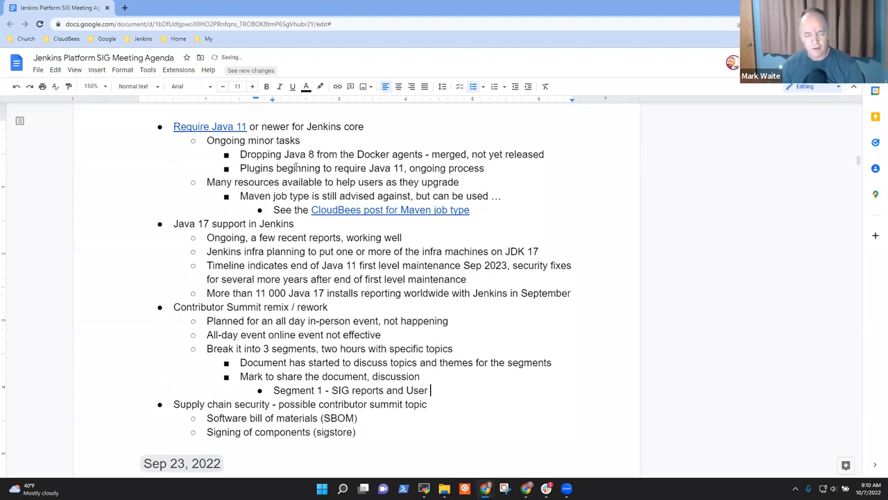
type("exper")
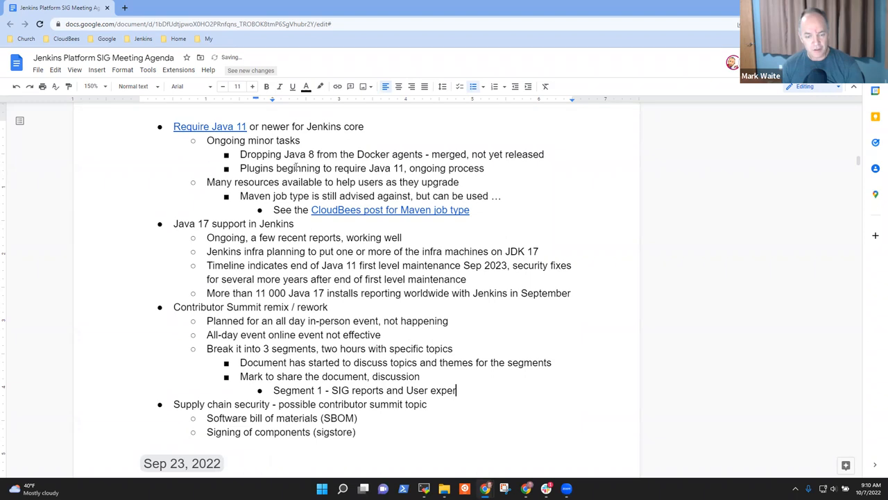
type("ience")
type("Segement")
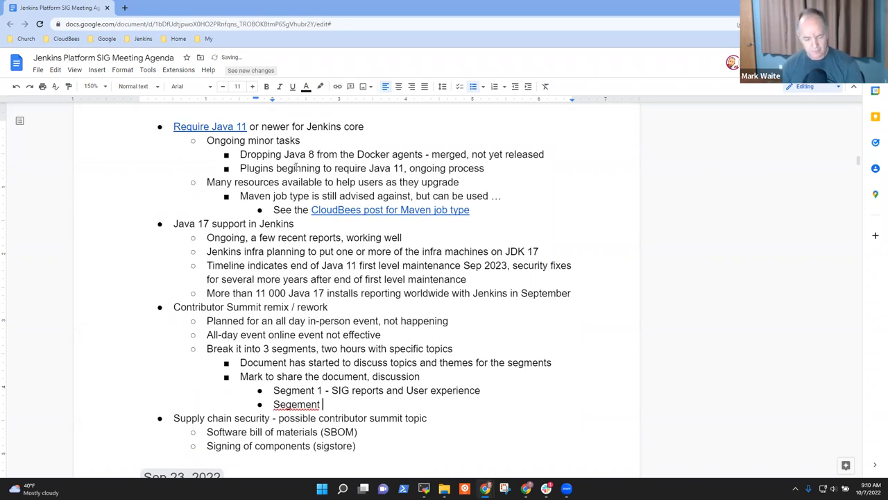
Step: Add the Segment 2 bullet: Security and supply chain
type("2")
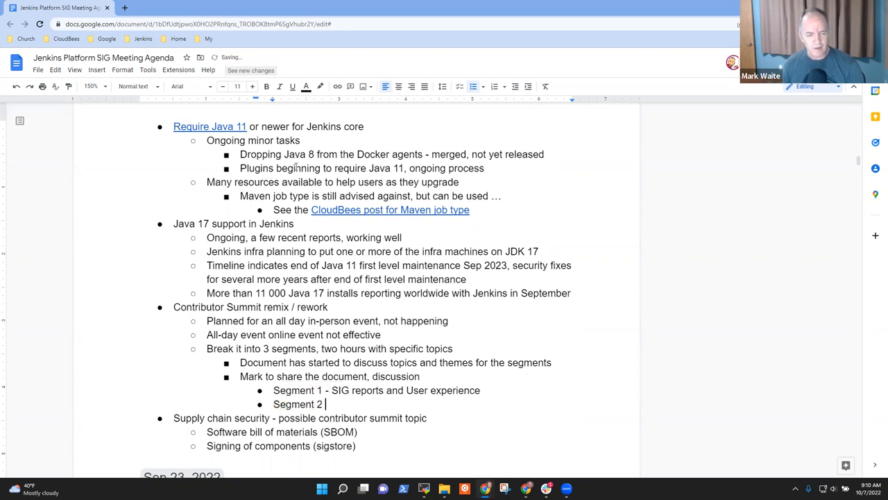
type("- Security")
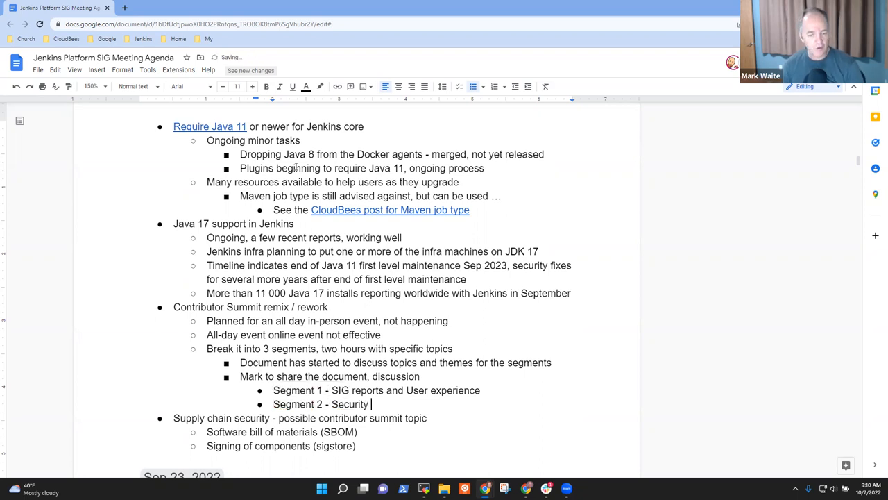
type("and supply chain")
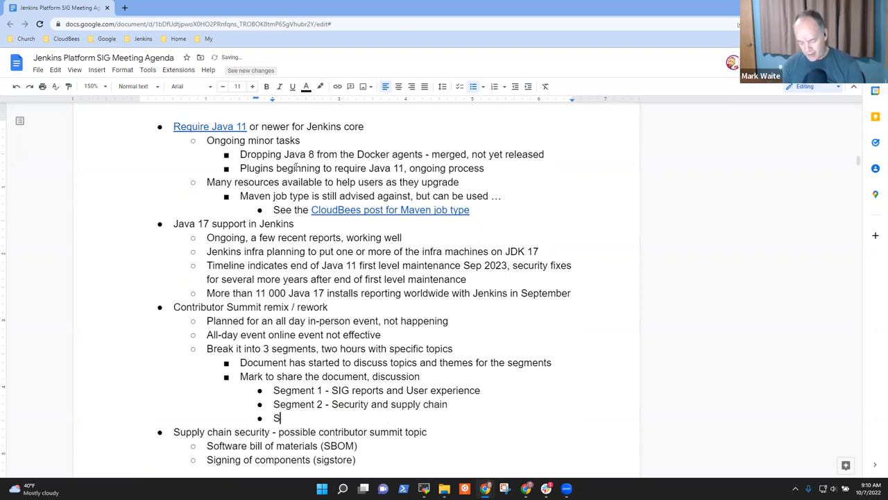
Step: Add the Segment 3 bullet: User presentations and other topics
type("egment 3")
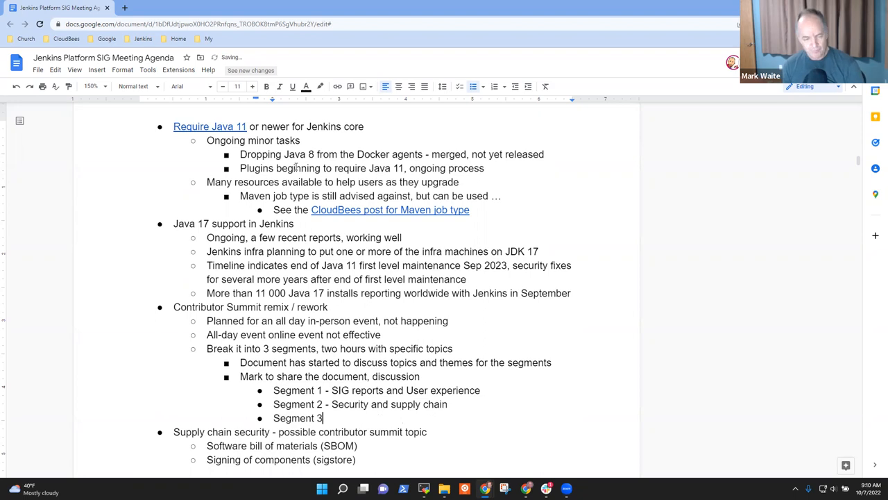
type("- Users")
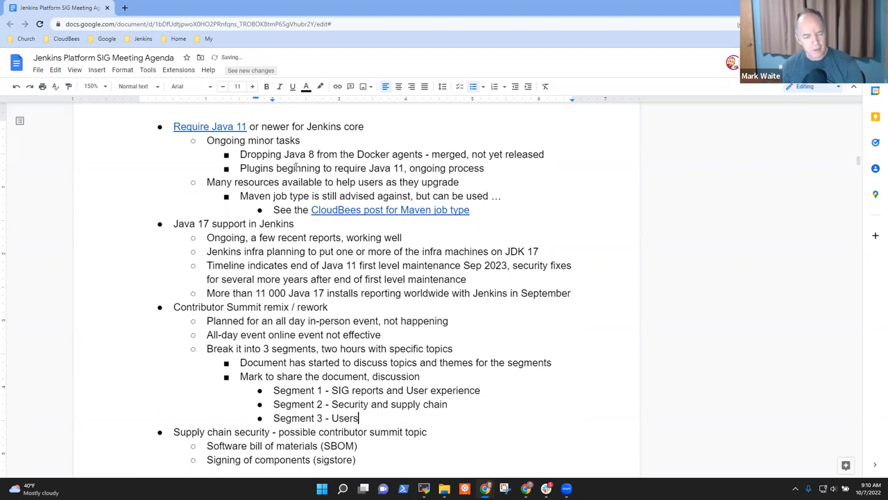
type("and")
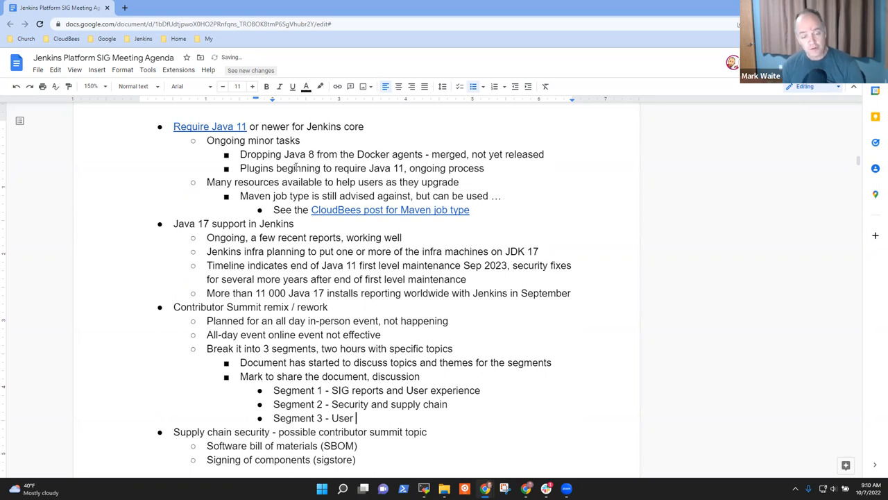
type("stories")
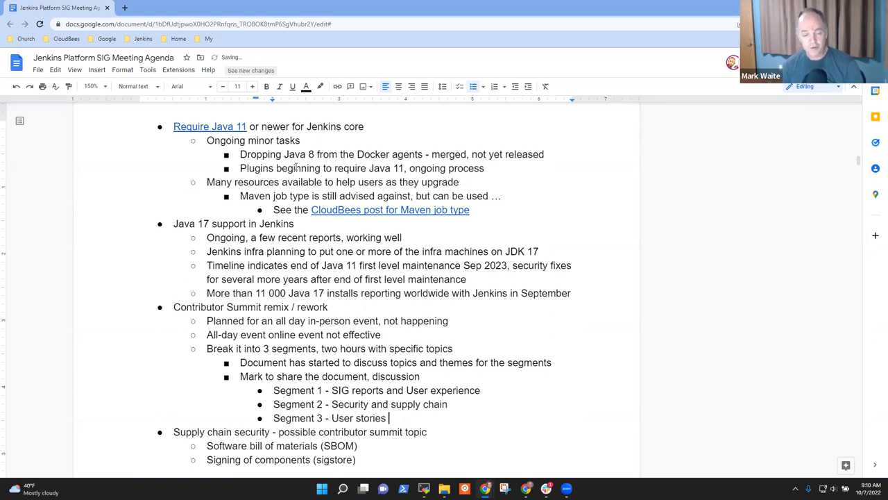
type("present")
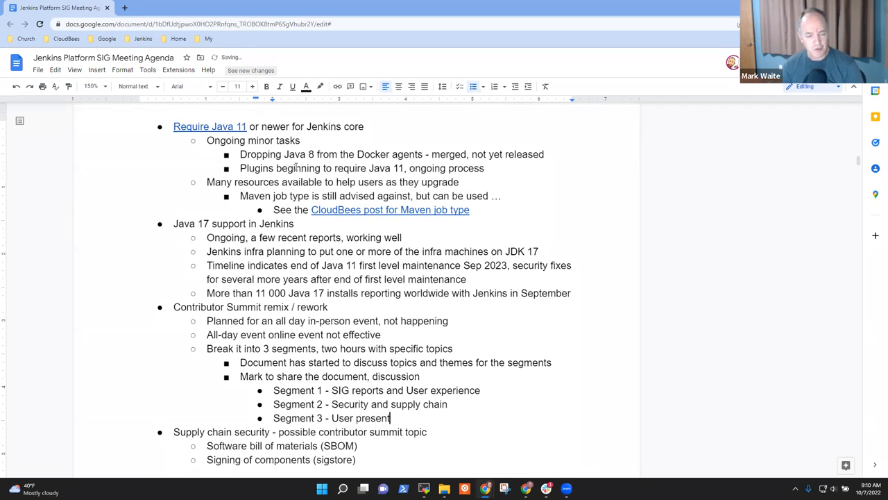
type("ations and")
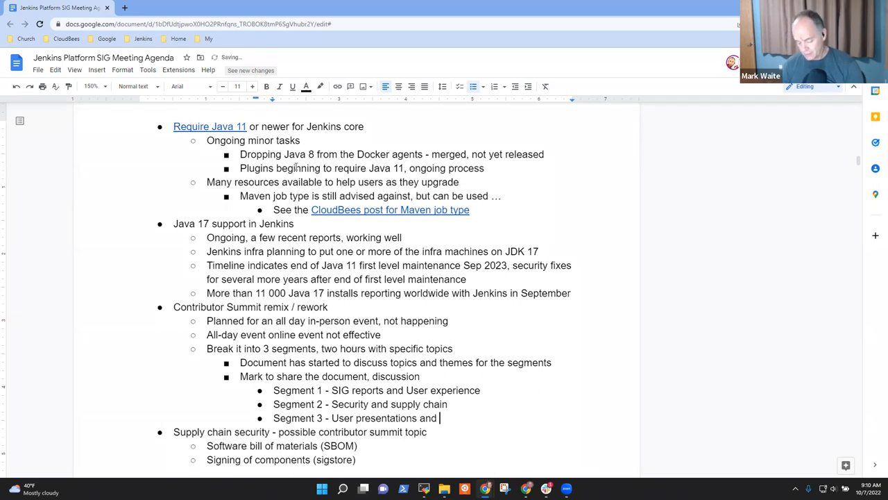
type("other")
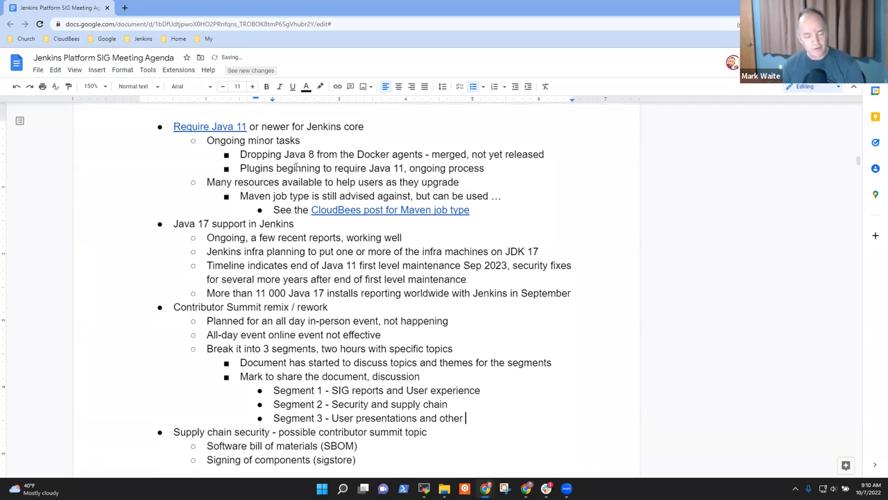
type("topics")
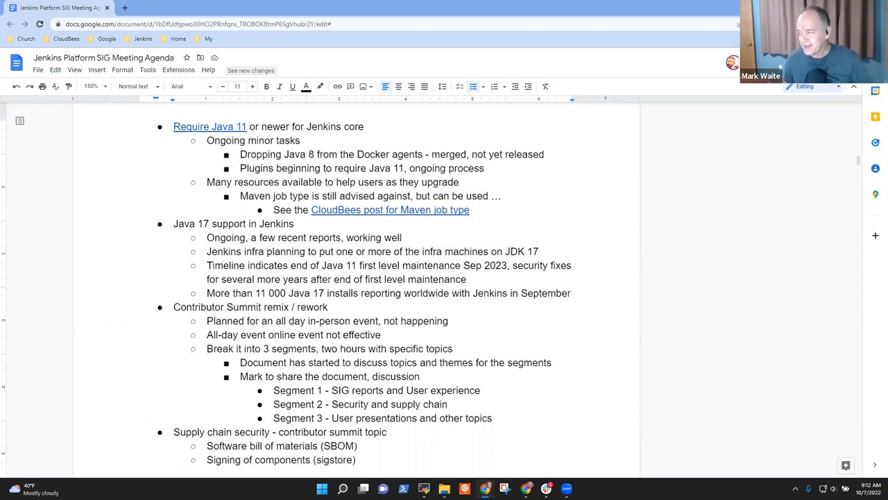
mouse_move(516, 428)
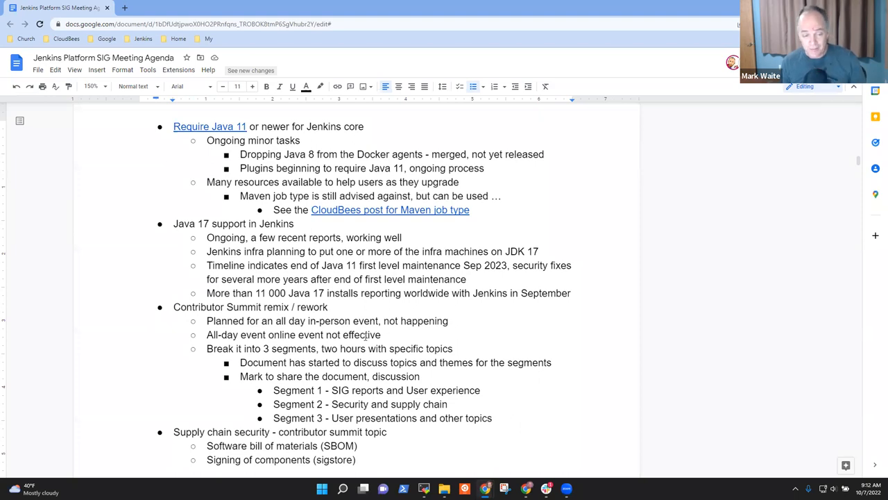
Step: Delete the Supply chain security item with its SBOM and sigstore sub-bullets from the agenda
left_click(326, 306)
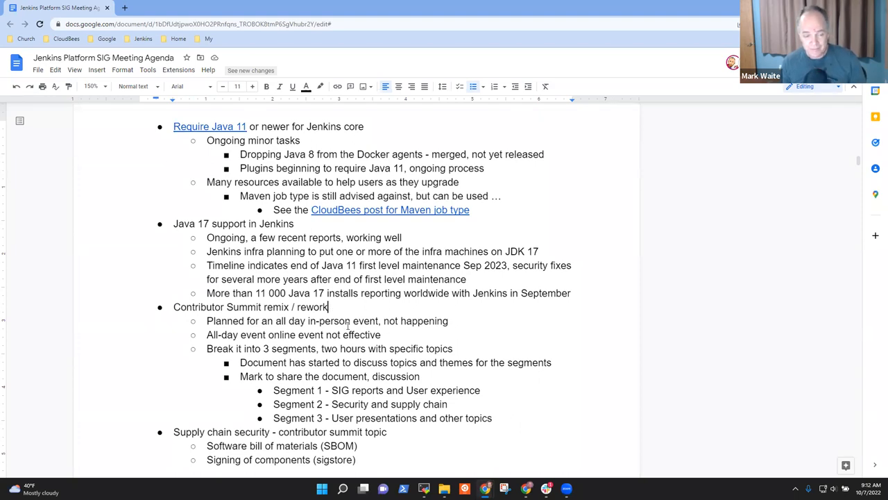
scroll("down", 3)
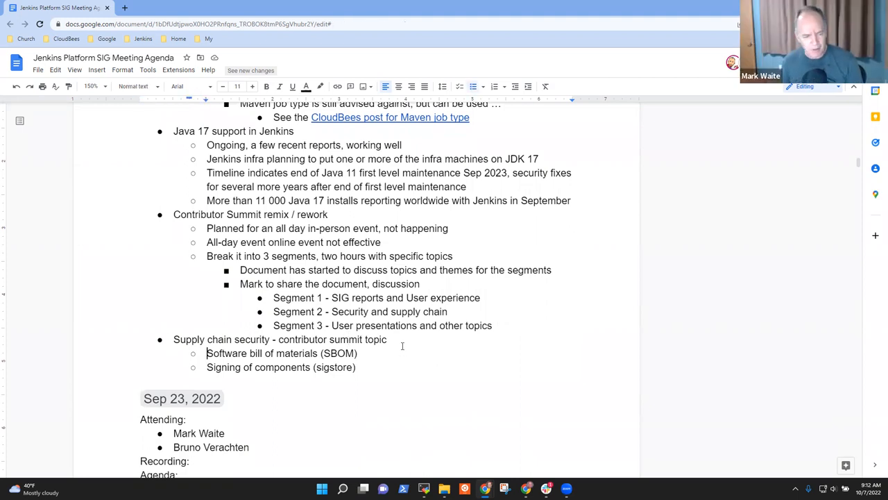
left_click_drag(174, 338, 356, 366)
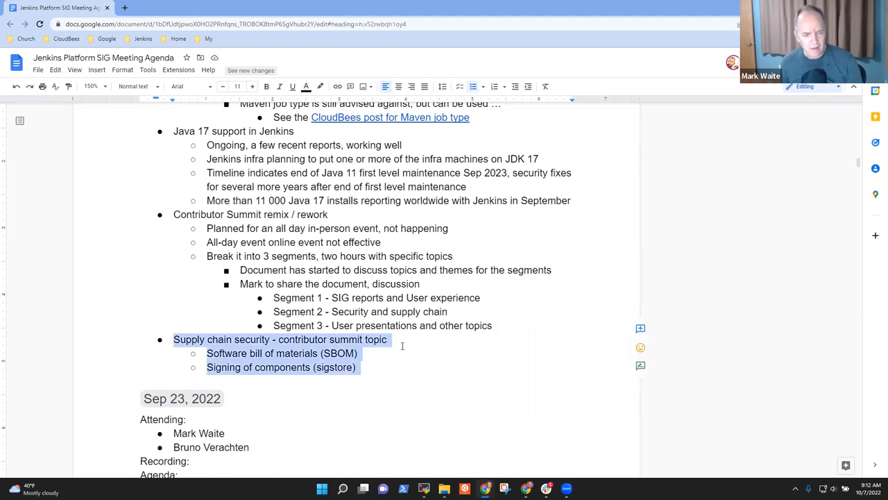
key("Delete")
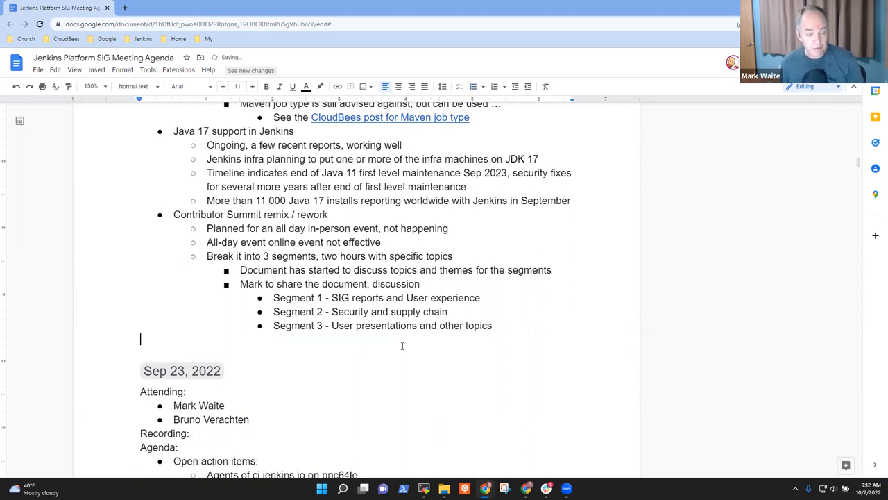